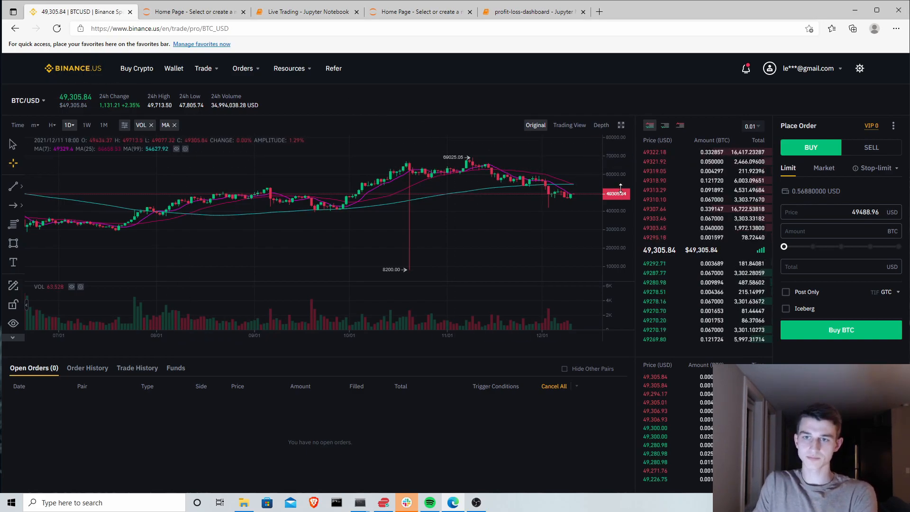
mouse_move(680, 187)
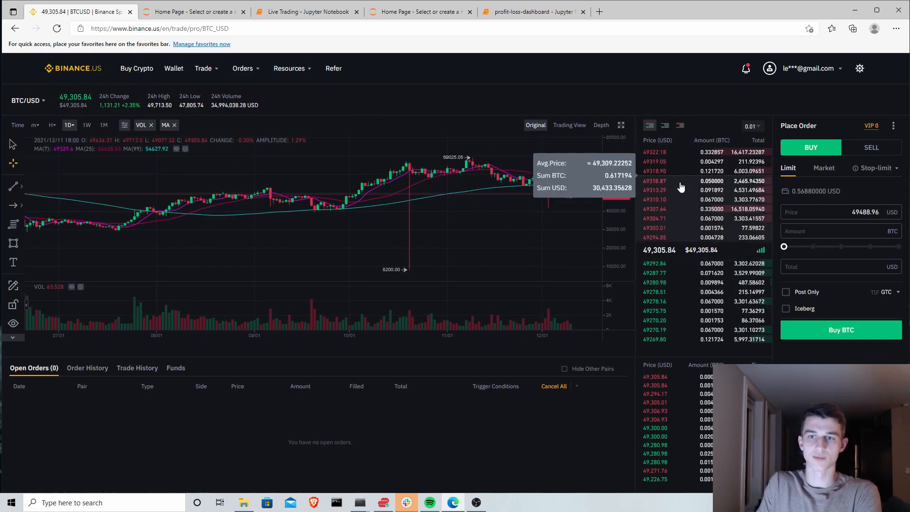
mouse_move(684, 157)
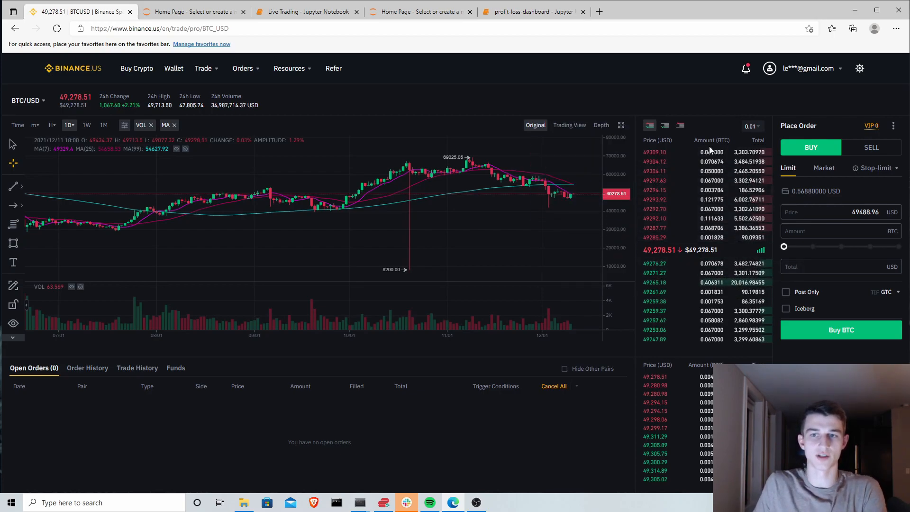
mouse_move(659, 154)
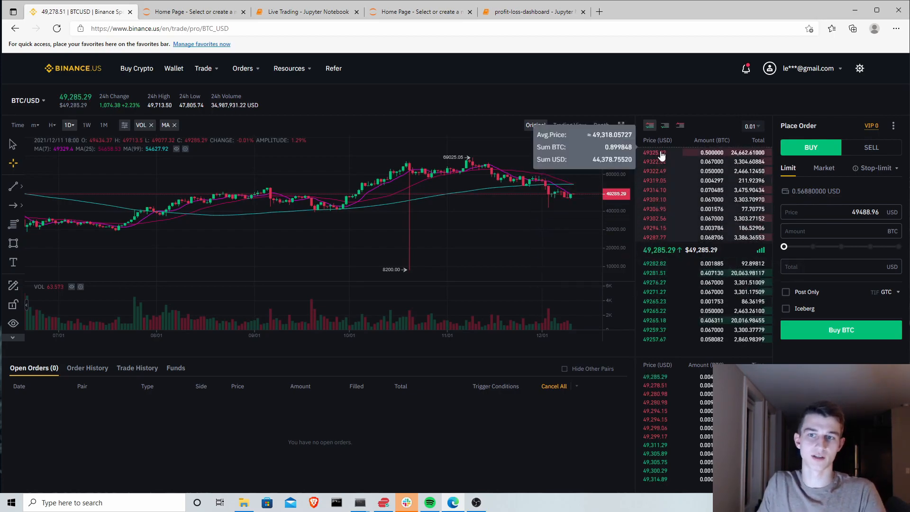
mouse_move(667, 283)
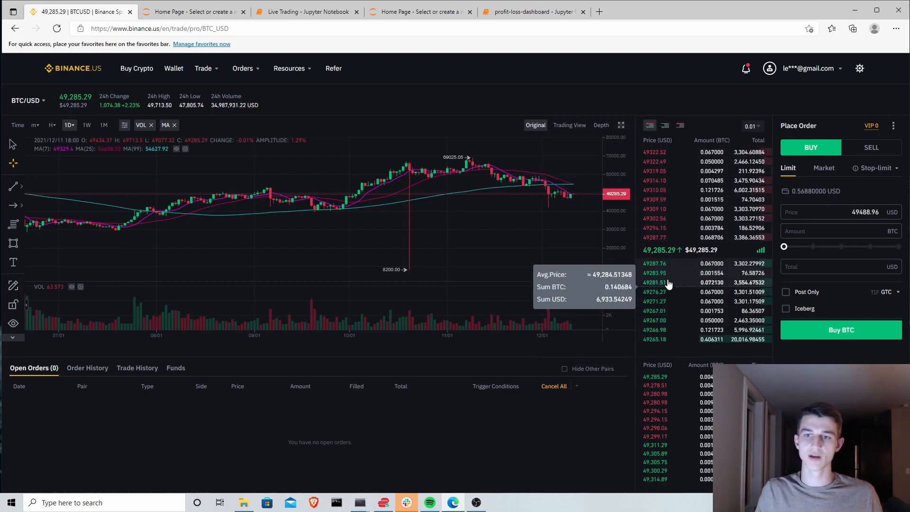
mouse_move(688, 233)
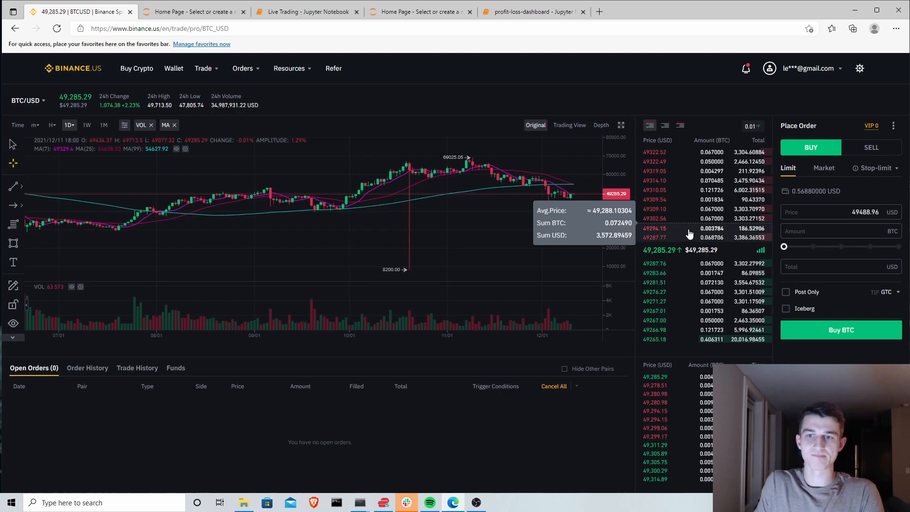
mouse_move(497, 138)
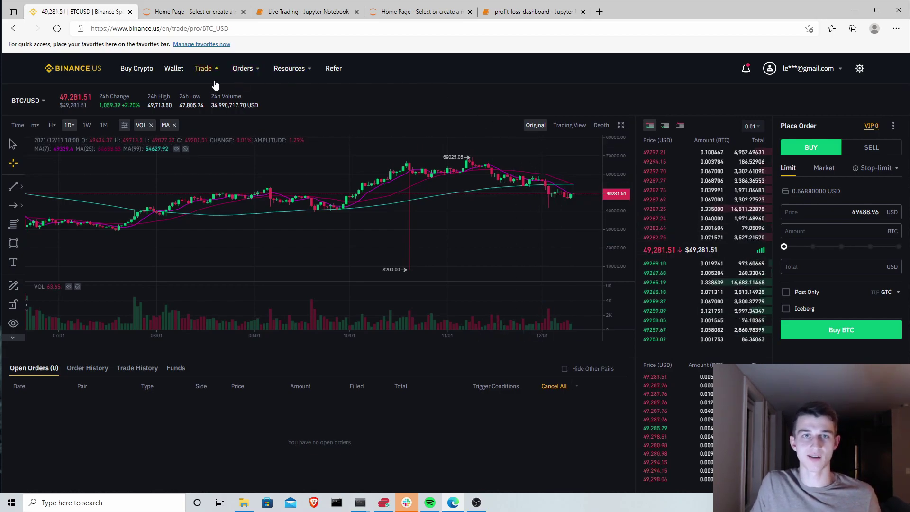
Step: Switch the Binance.US trading page from BTC/USD to the BAT/USDT pair
double_click(75, 96)
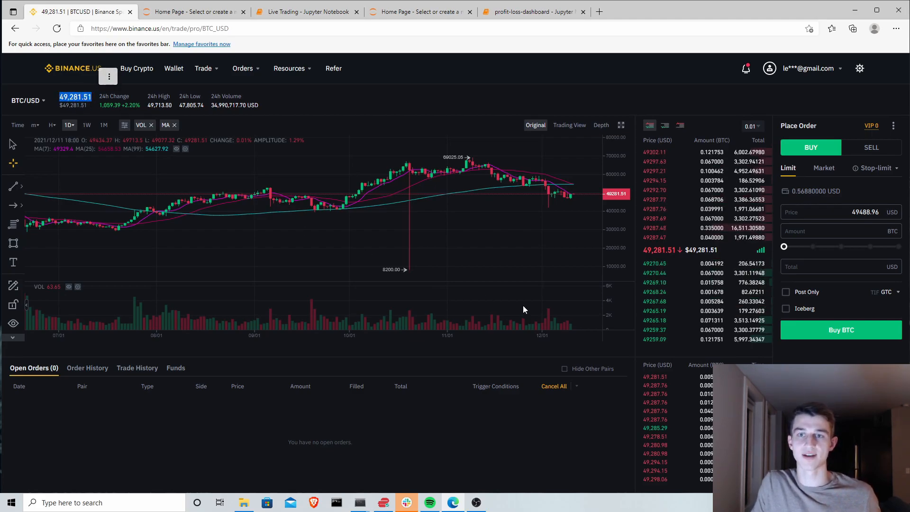
mouse_move(702, 215)
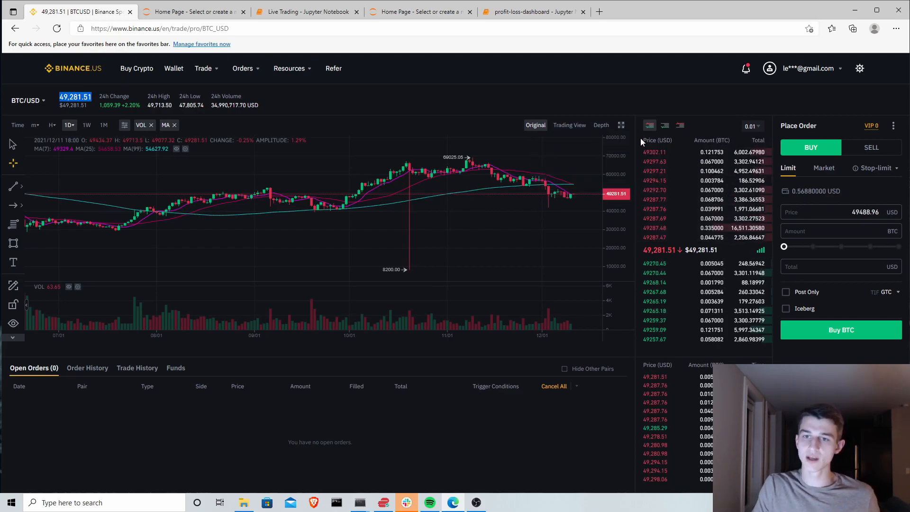
left_click(27, 100)
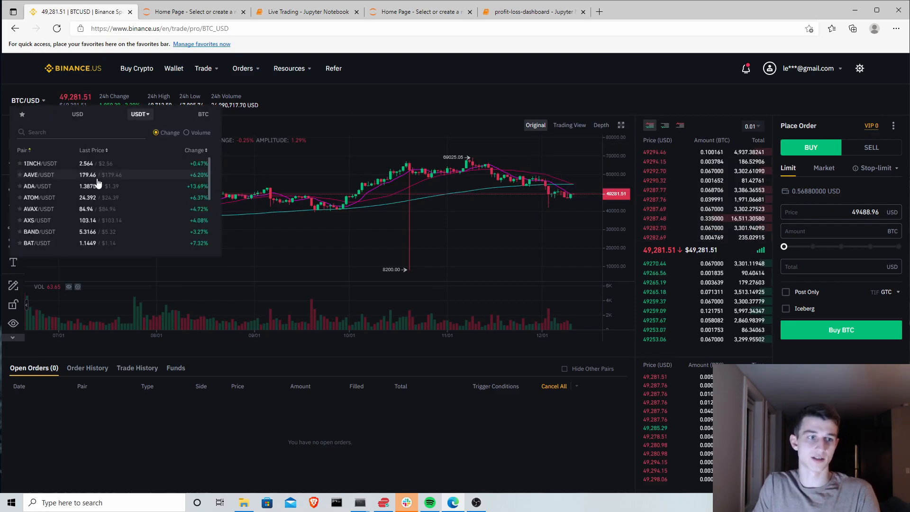
left_click(37, 228)
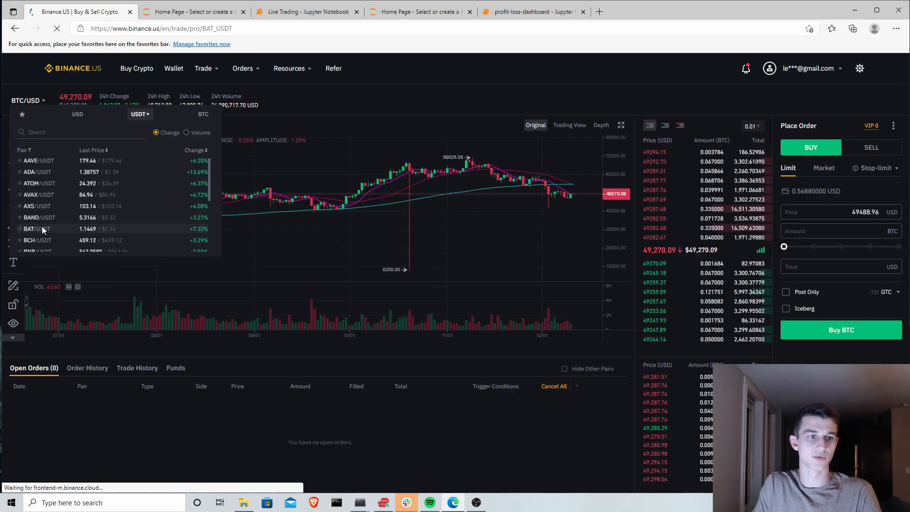
left_click(36, 228)
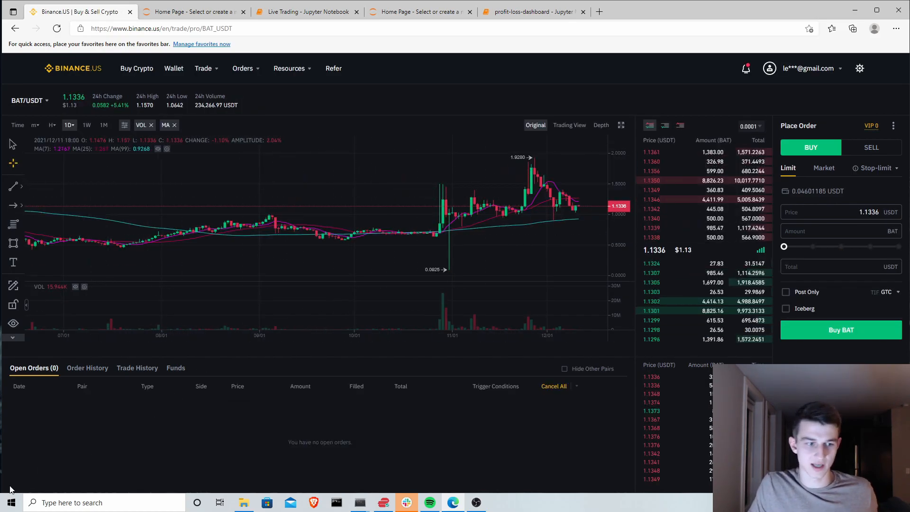
Step: Launch Snipping Tool from taskbar search and snip the BAT/USDT order book
type("snipping Tool")
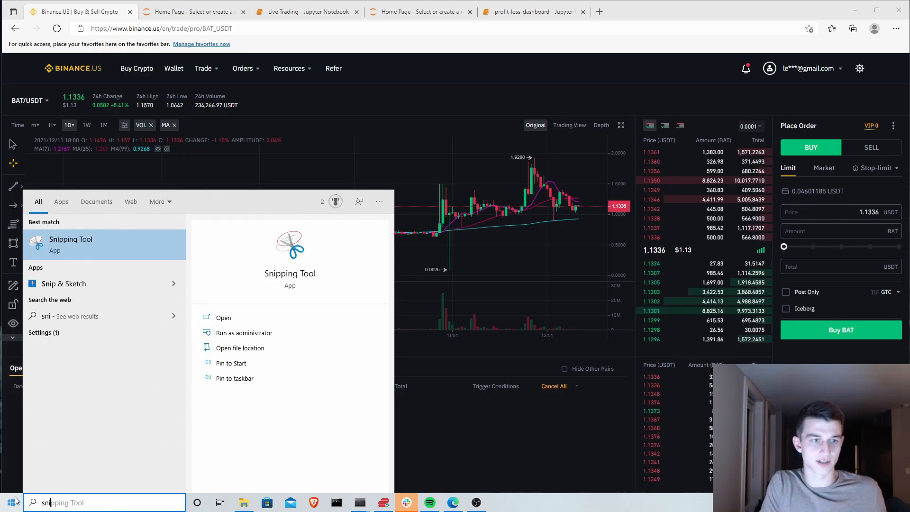
left_click(223, 317)
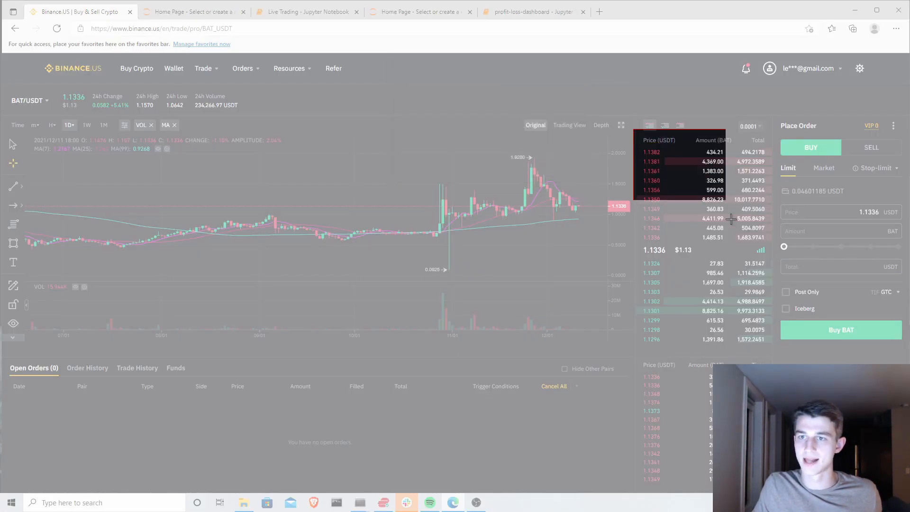
left_click(497, 502)
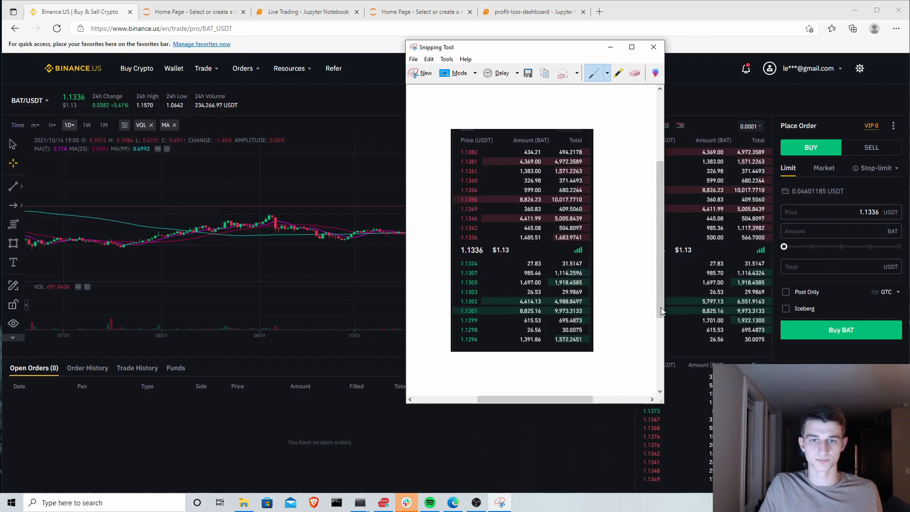
Step: Enter 1.135* while reviewing the captured BAT/USDT order book snip
type("1.135*")
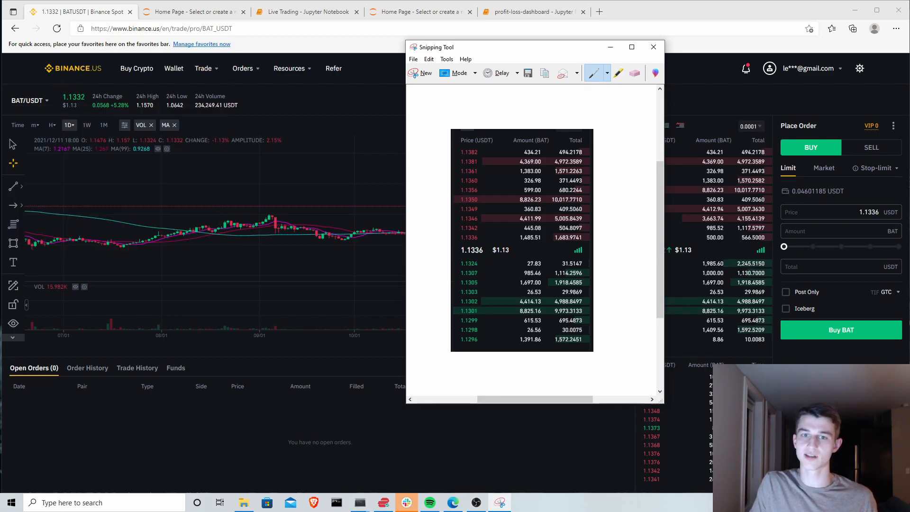
mouse_move(78, 116)
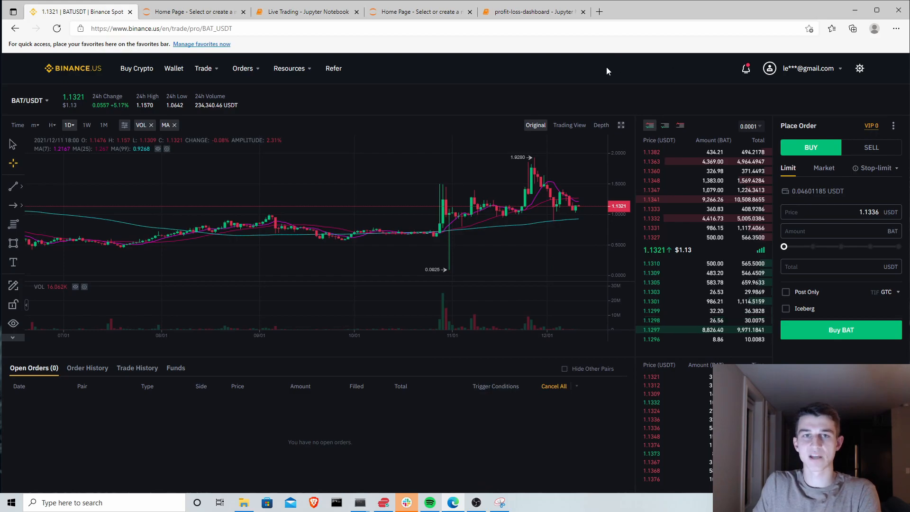
mouse_move(397, 122)
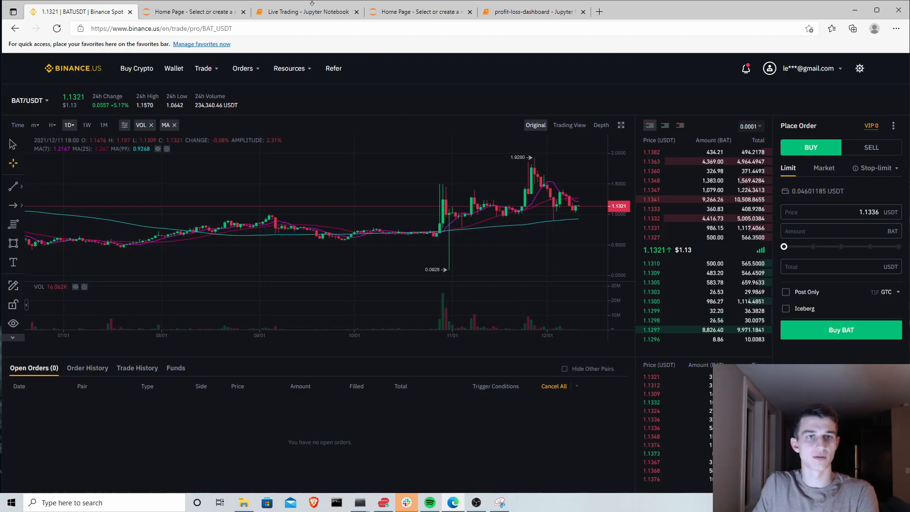
left_click(307, 12)
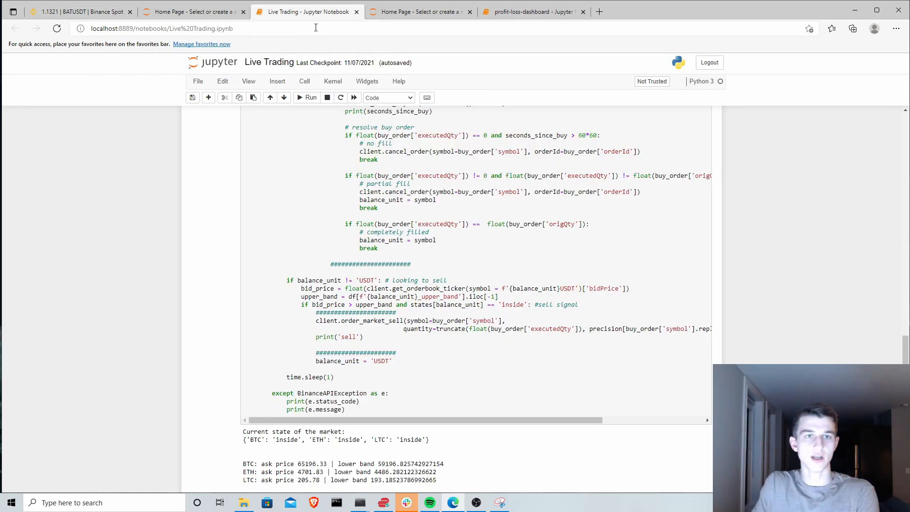
scroll("up", 3)
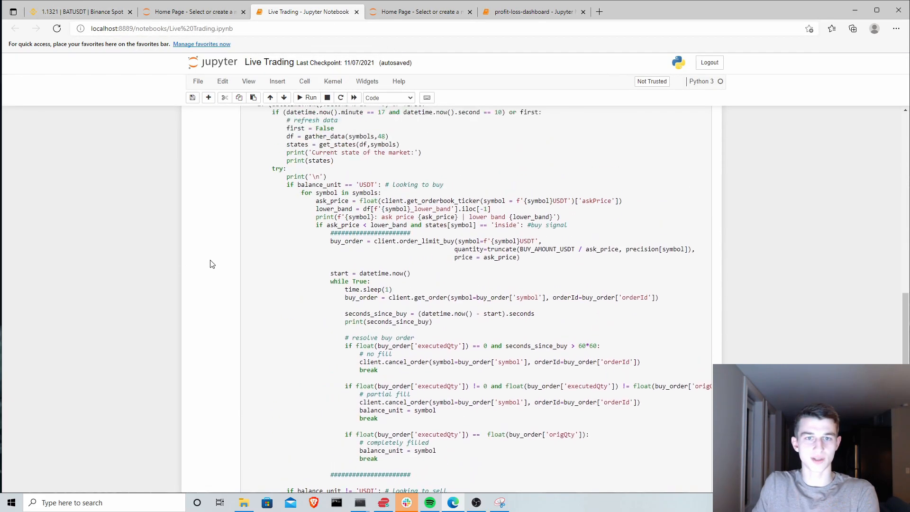
scroll("up", 3)
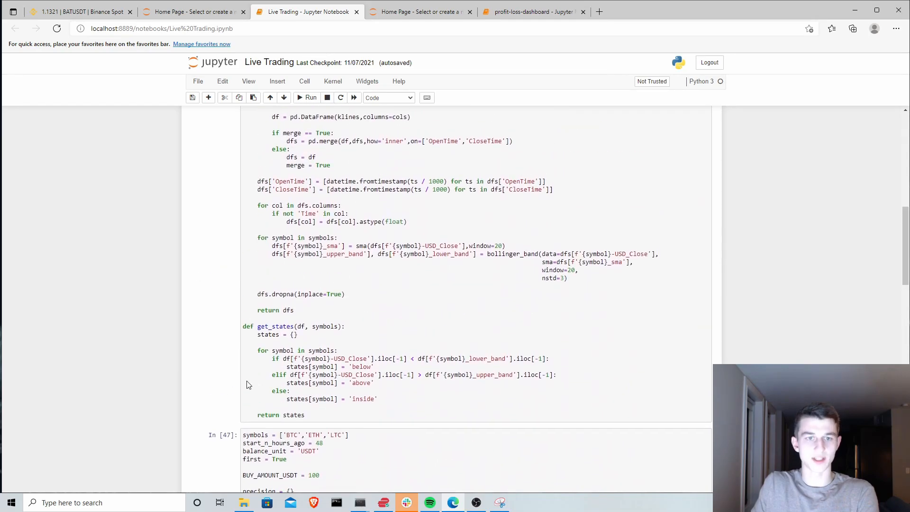
scroll("down", 3)
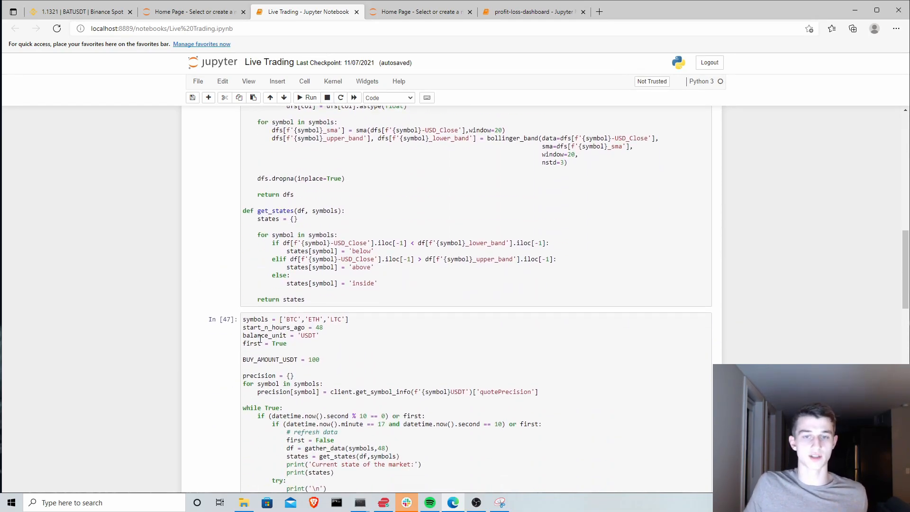
mouse_move(404, 251)
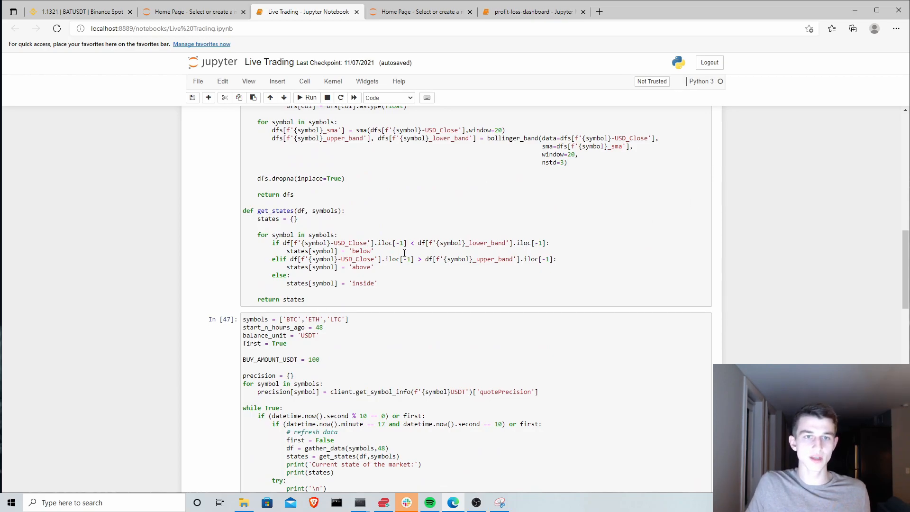
scroll("down", 3)
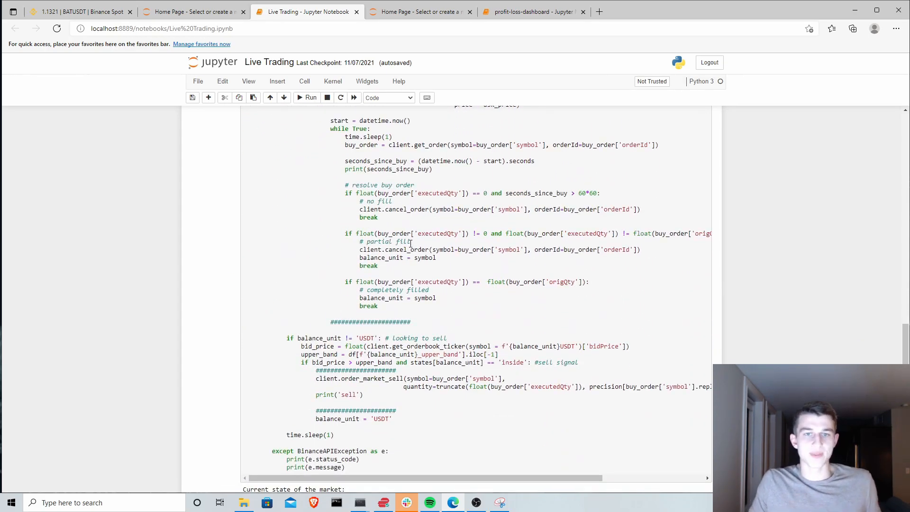
scroll("up", 3)
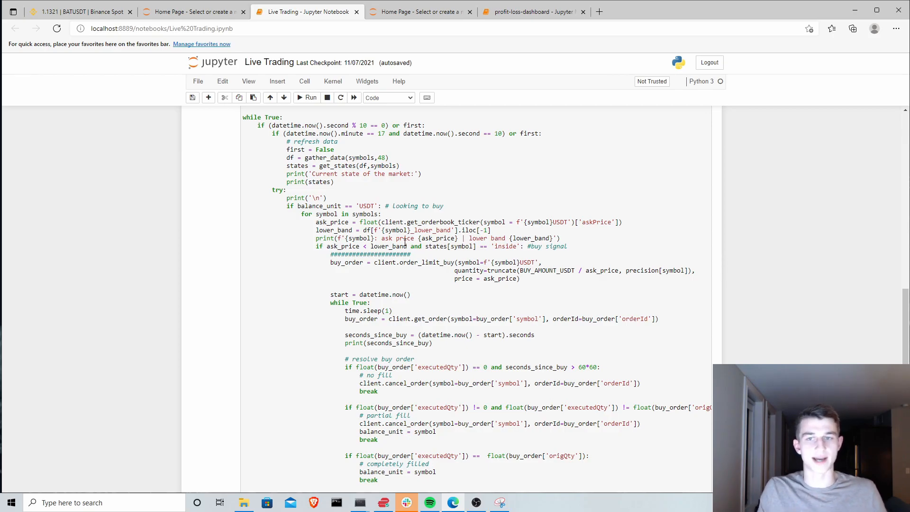
scroll("up", 3)
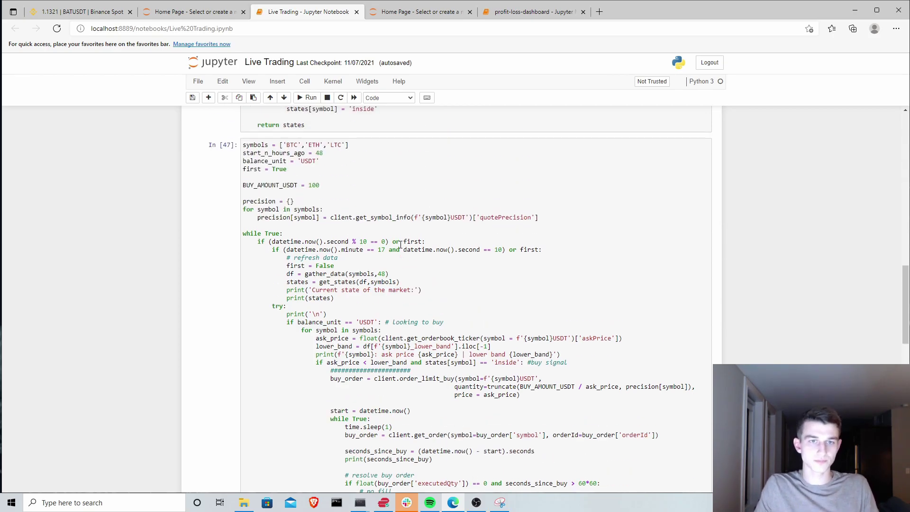
scroll("down", 3)
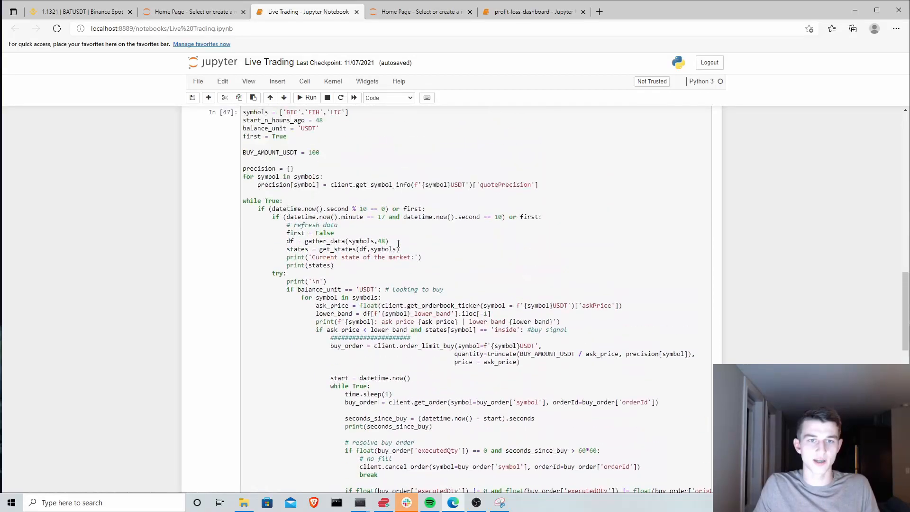
scroll("up", 3)
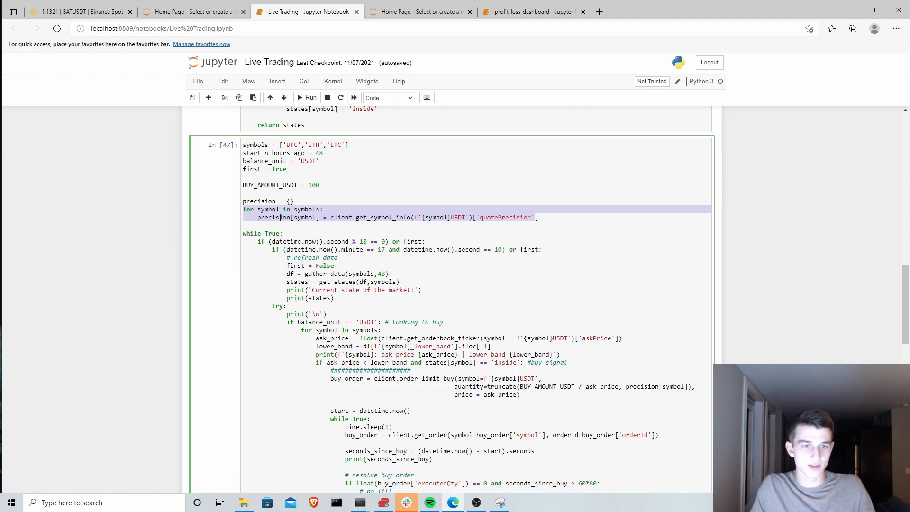
left_click(400, 208)
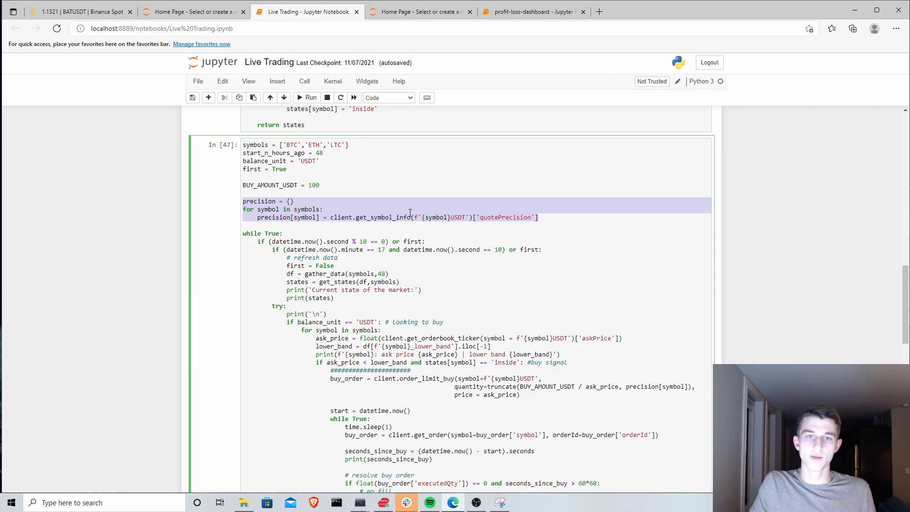
mouse_move(396, 223)
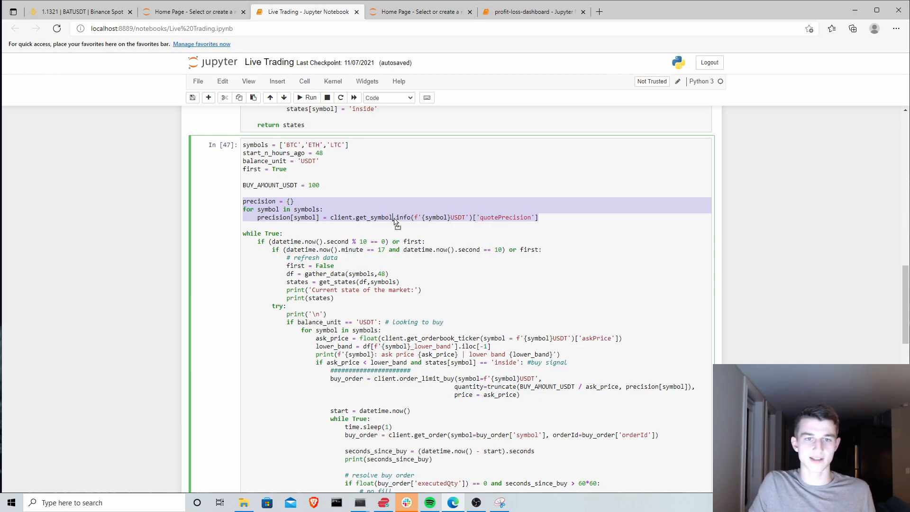
left_click(356, 217)
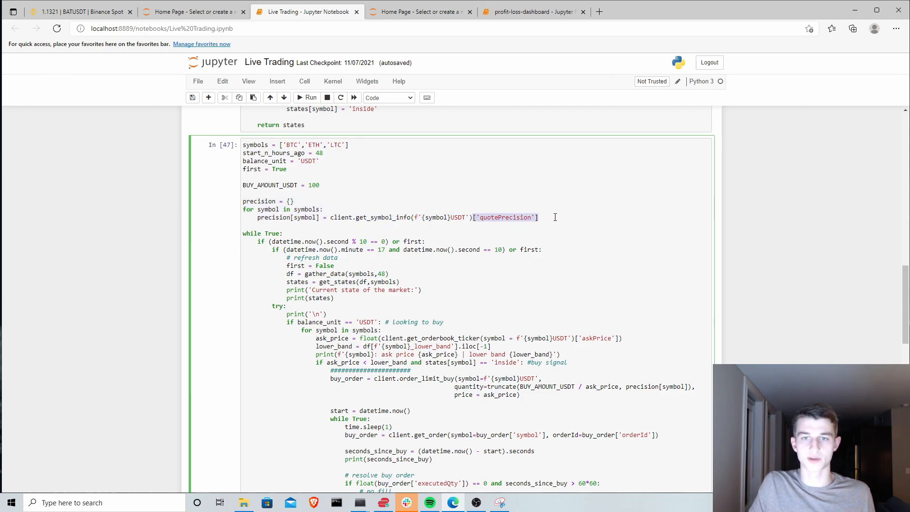
mouse_move(518, 260)
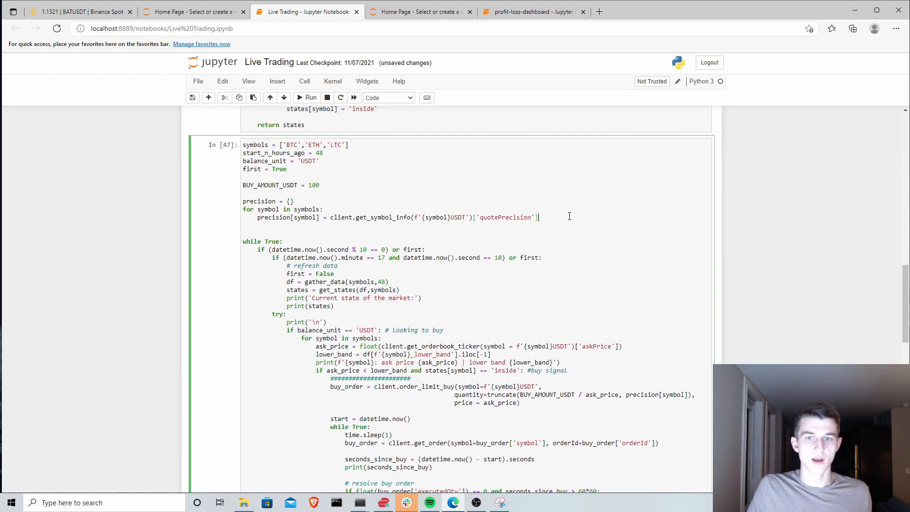
mouse_move(392, 158)
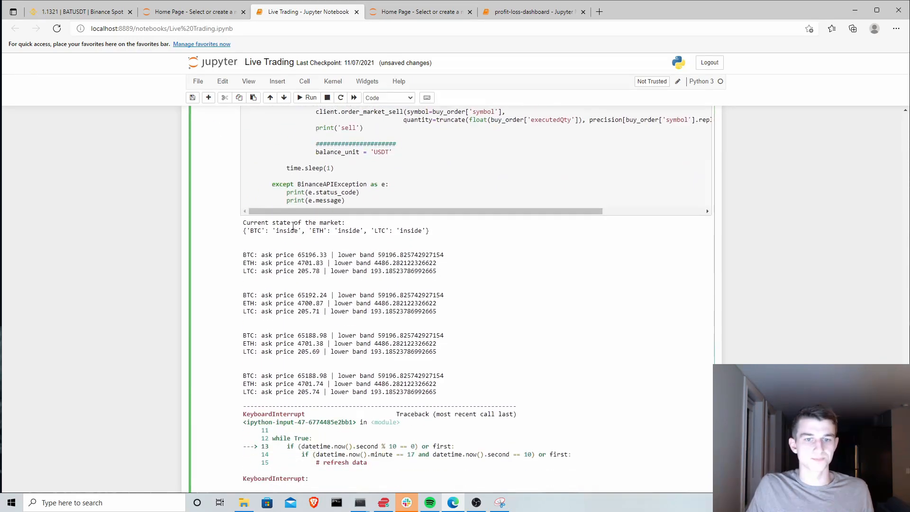
Step: Scroll the notebook down to the get_precision function cell
scroll("down", 3)
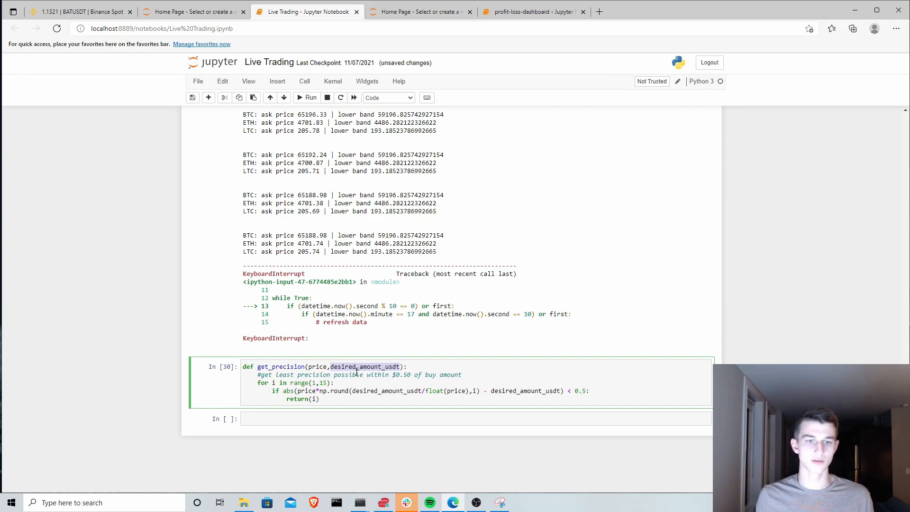
mouse_move(334, 389)
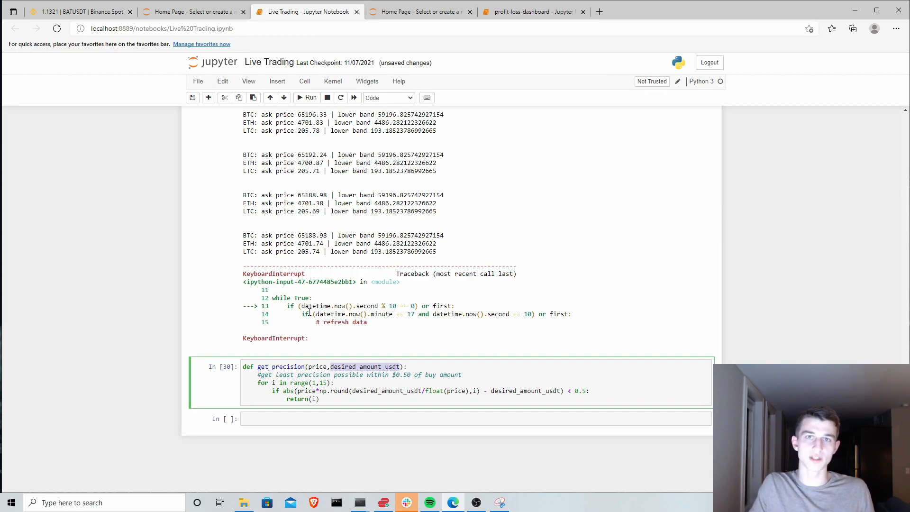
mouse_move(313, 387)
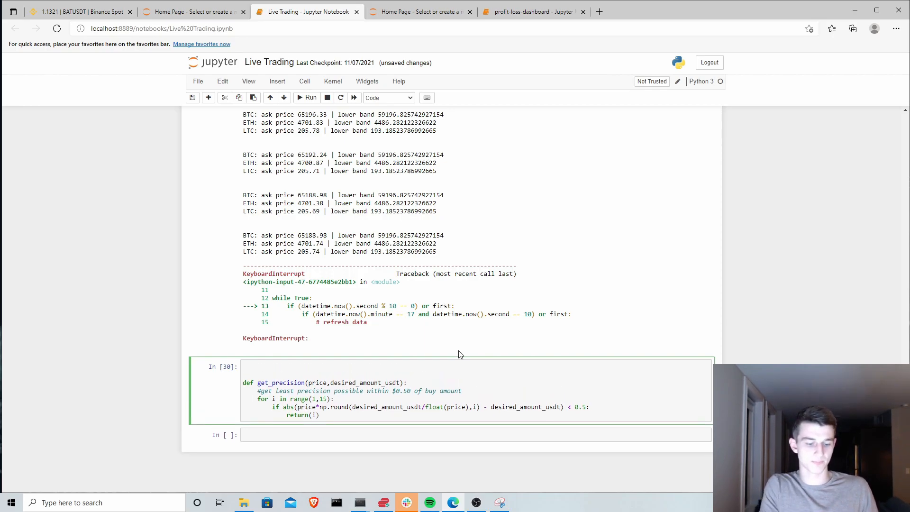
Step: Add desired_amount_usdt = 1500 above get_precision and begin a price = line
type("desired_amount_usdt = 1500")
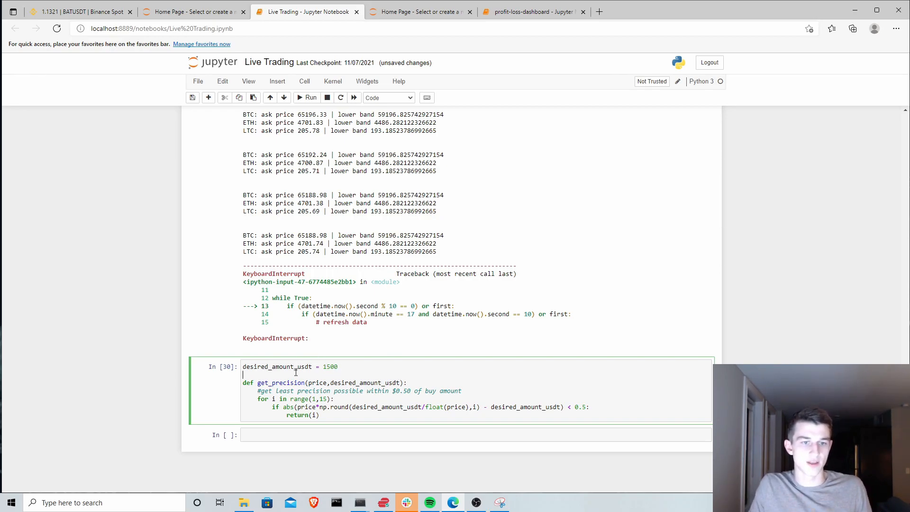
type("price =")
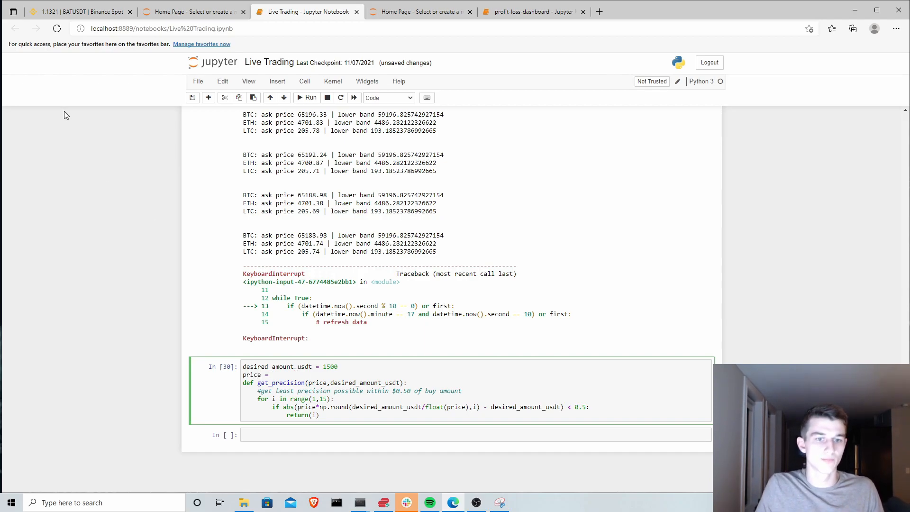
Step: Select the BTC/USDT pair on Binance.US to get its 49,261.56 price
left_click(78, 11)
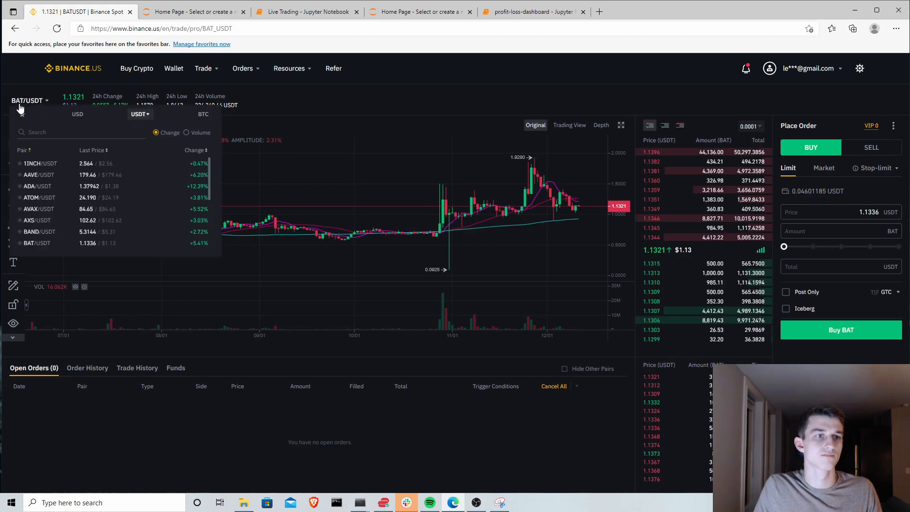
scroll("down", 3)
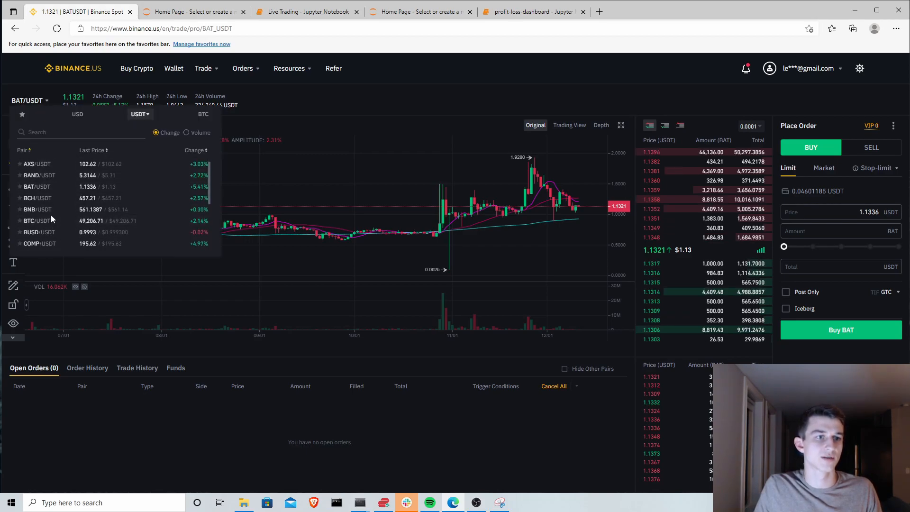
left_click(38, 221)
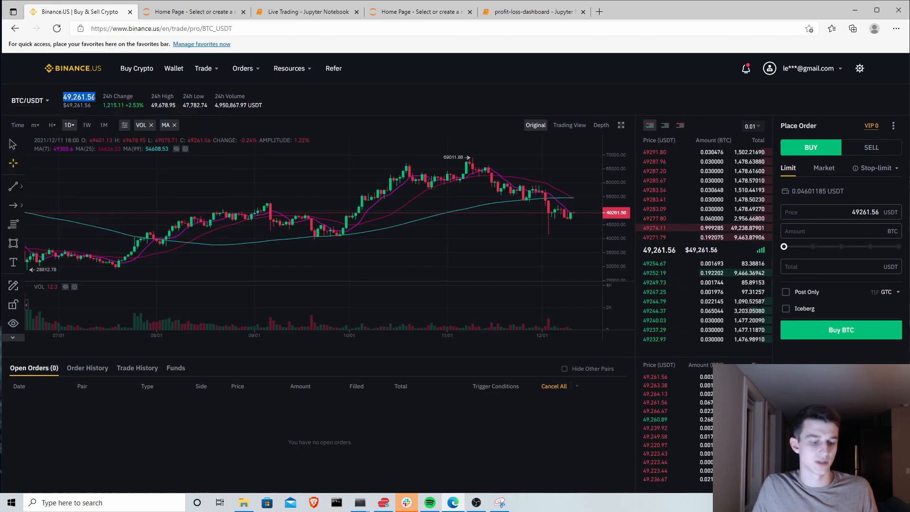
left_click(531, 11)
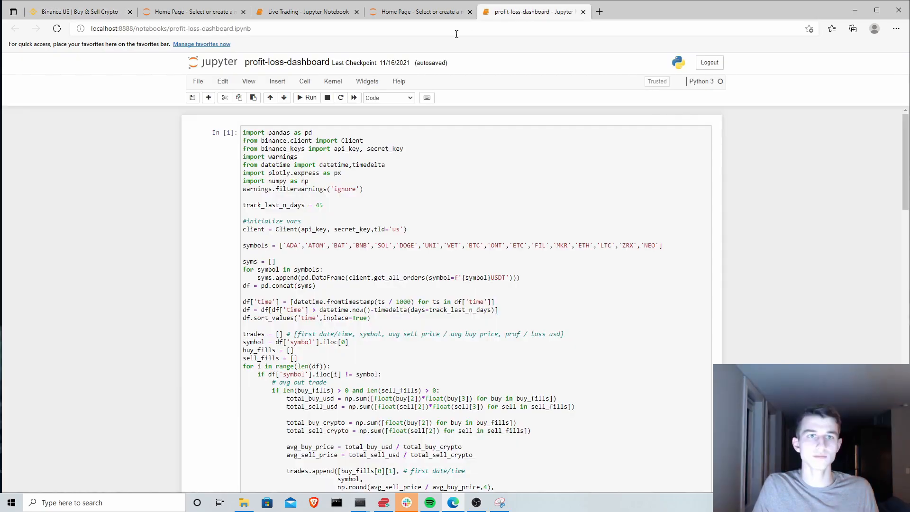
Step: In the Live Trading notebook, set price to 49261.56 beside the 1500 desired amount
left_click(307, 11)
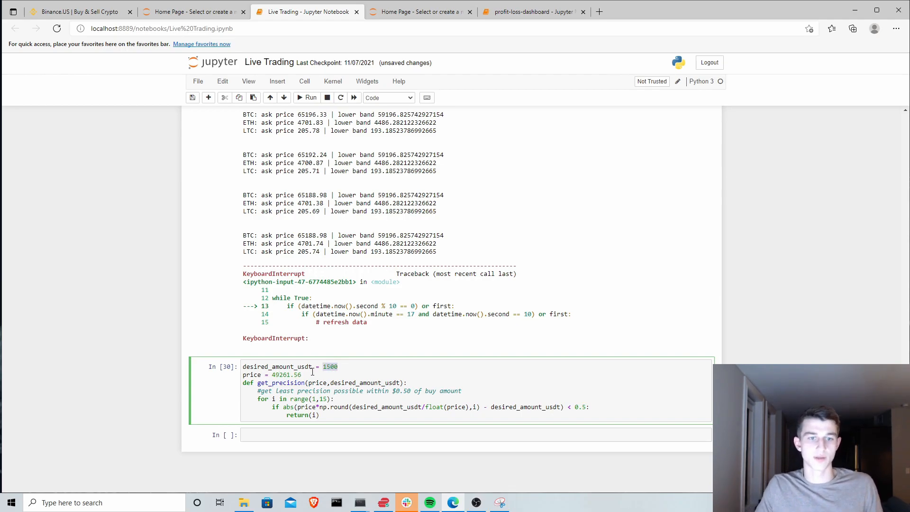
double_click(284, 375)
type("print(f'{")
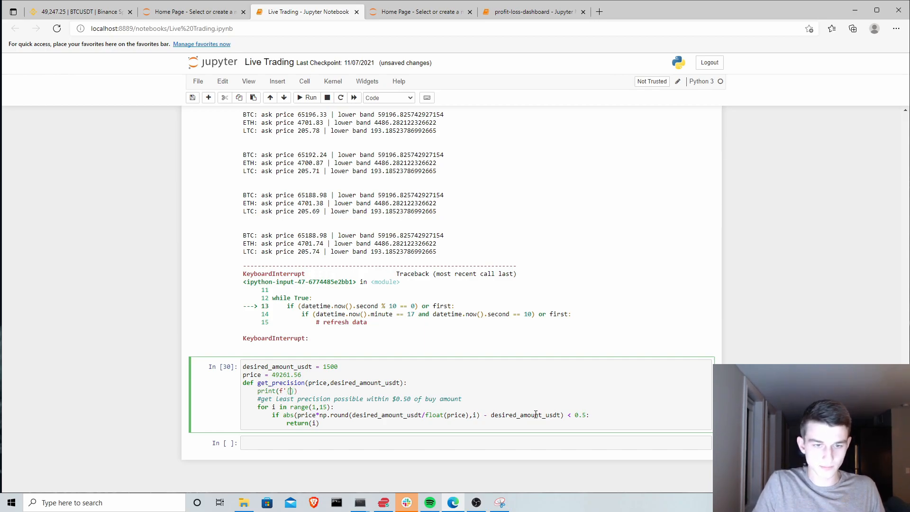
Step: Add print(f'calculated amount: …') and print(f'difference: …') lines in the loop, then run the cell
type("calculated a")
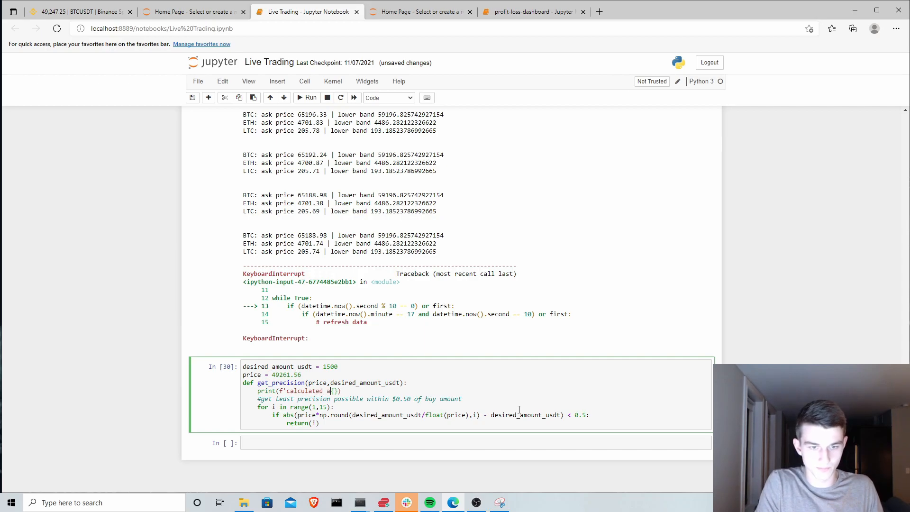
type("mount")
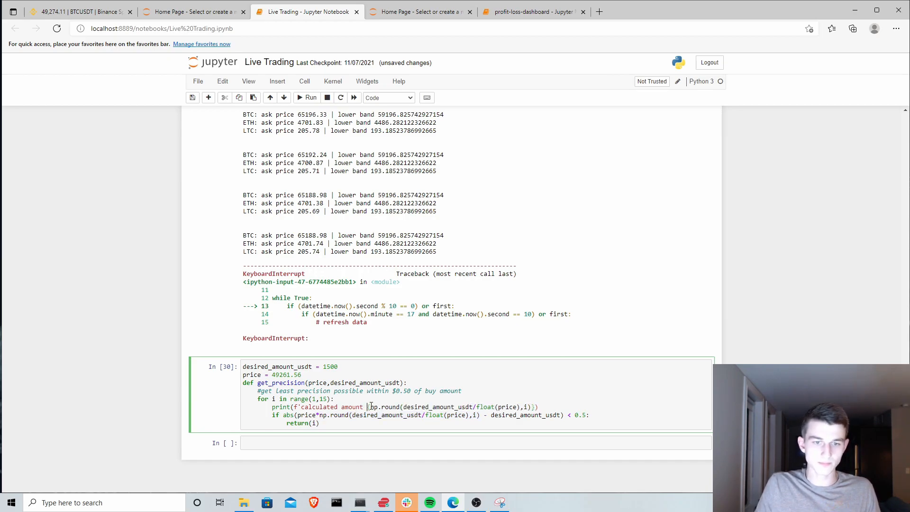
type("{price*")
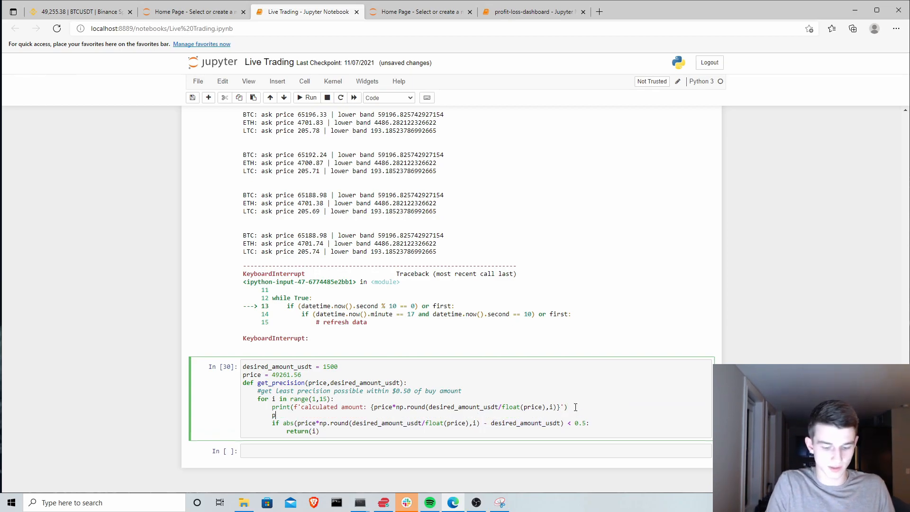
type("print('')")
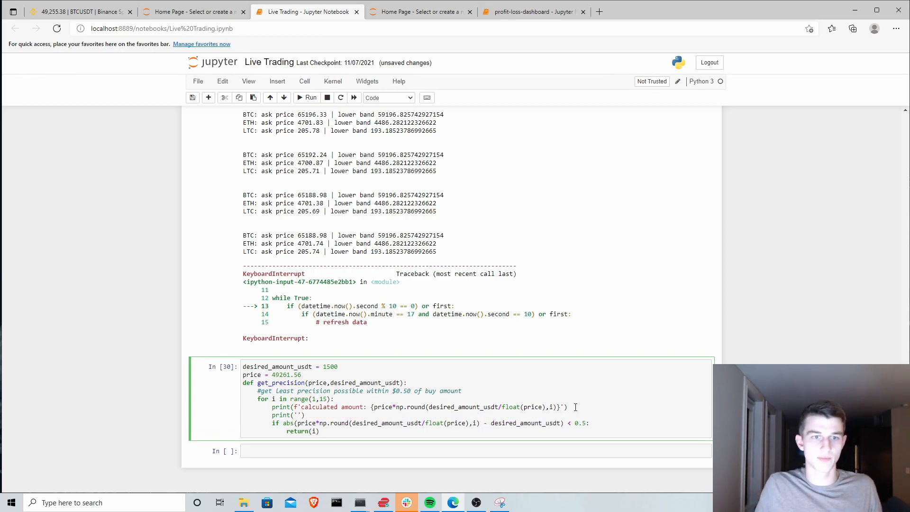
scroll("down", 3)
type("f")
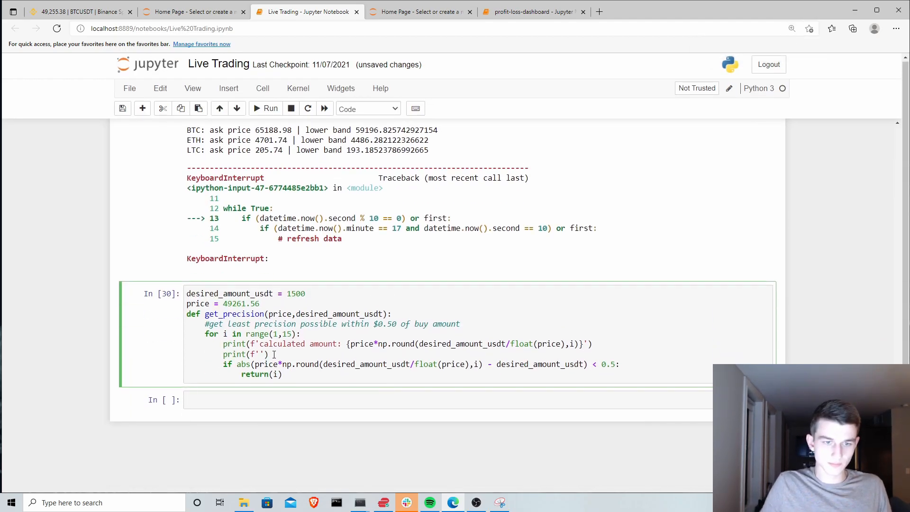
type("diffe")
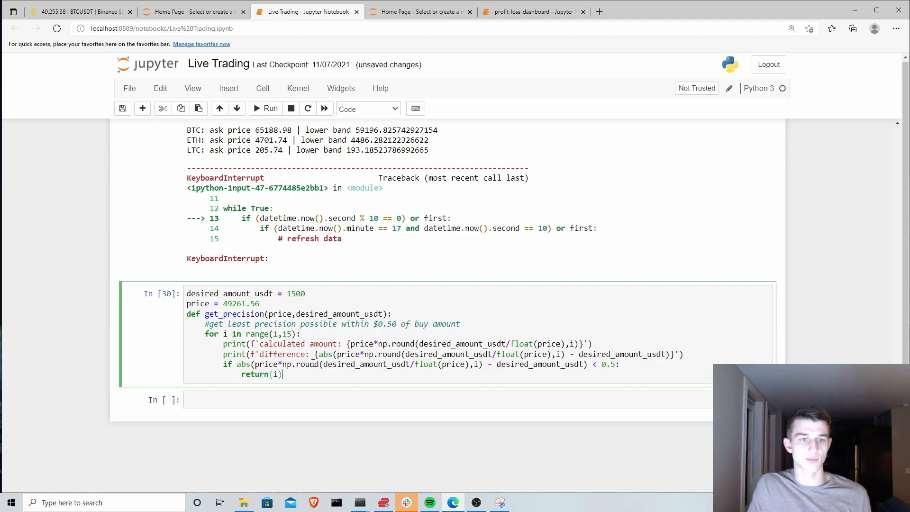
left_click(331, 399)
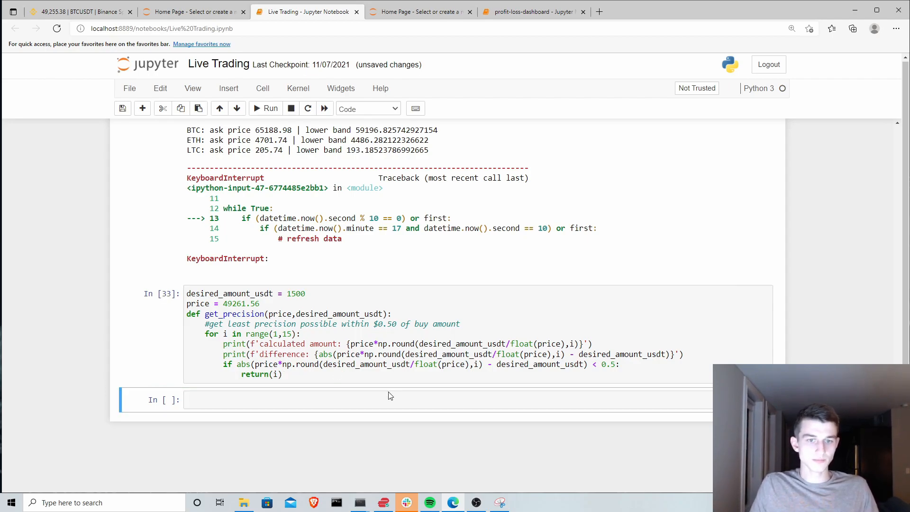
Step: Run a cell with import numpy as np and precision = get_precision(price, desired_amount_usdt)
type("import n")
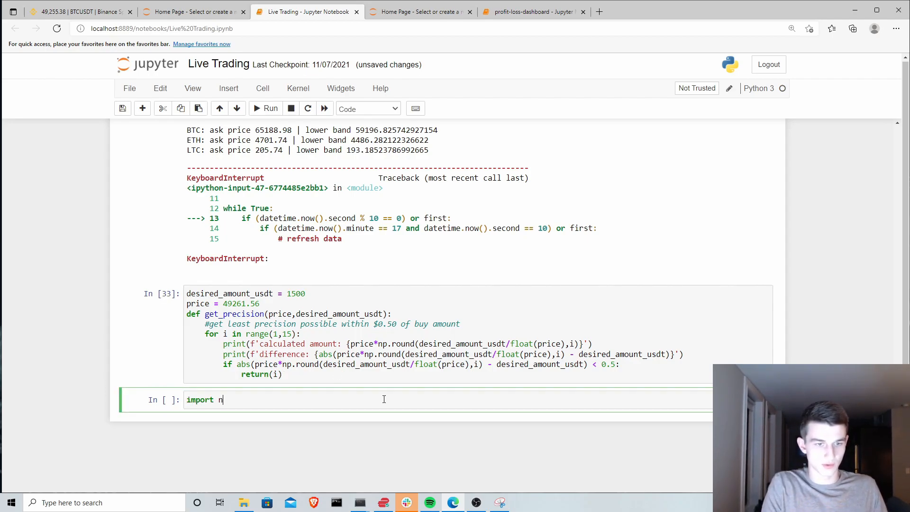
type("umy")
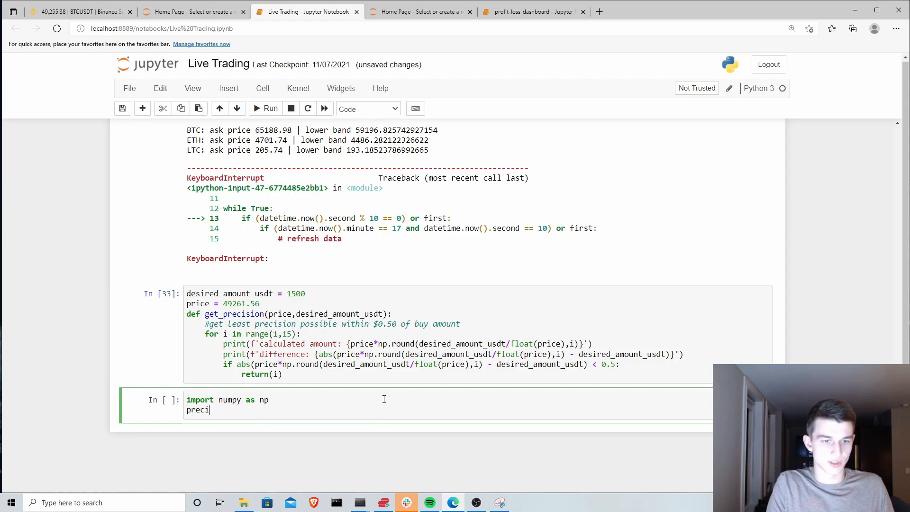
type("sion = get")
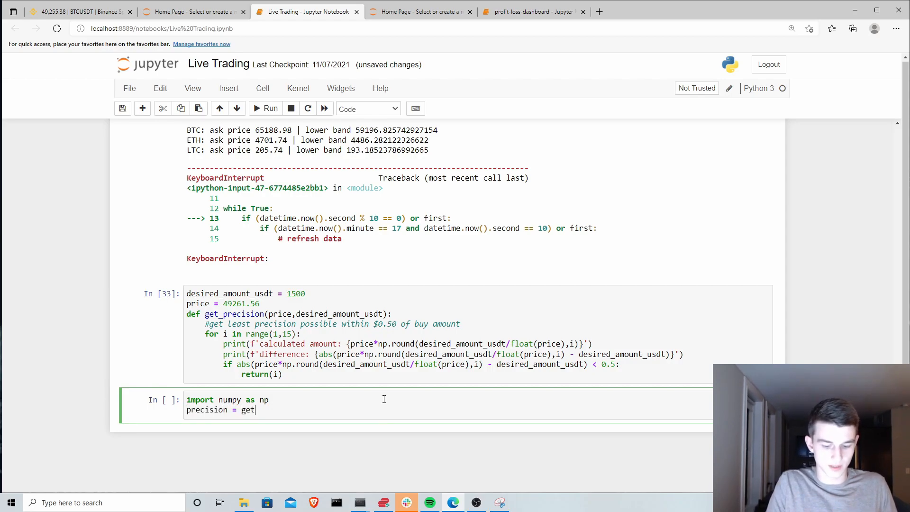
type("_precision")
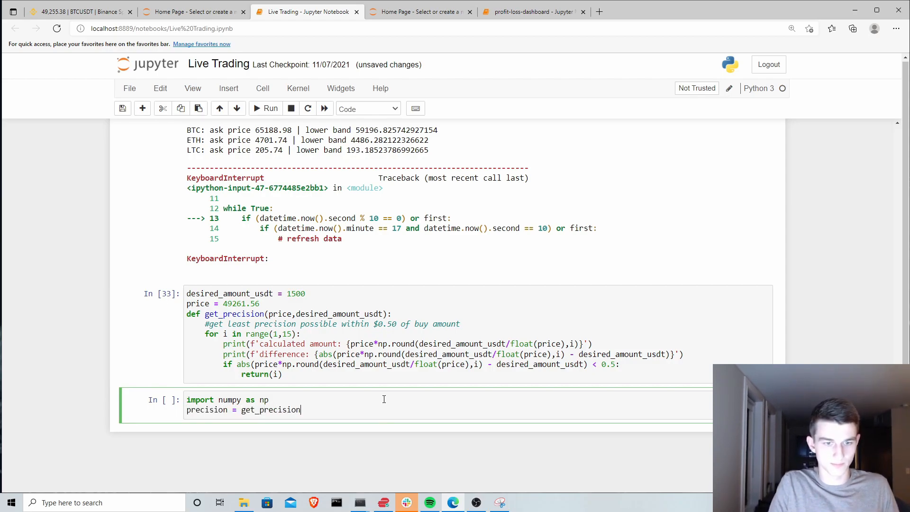
type("()")
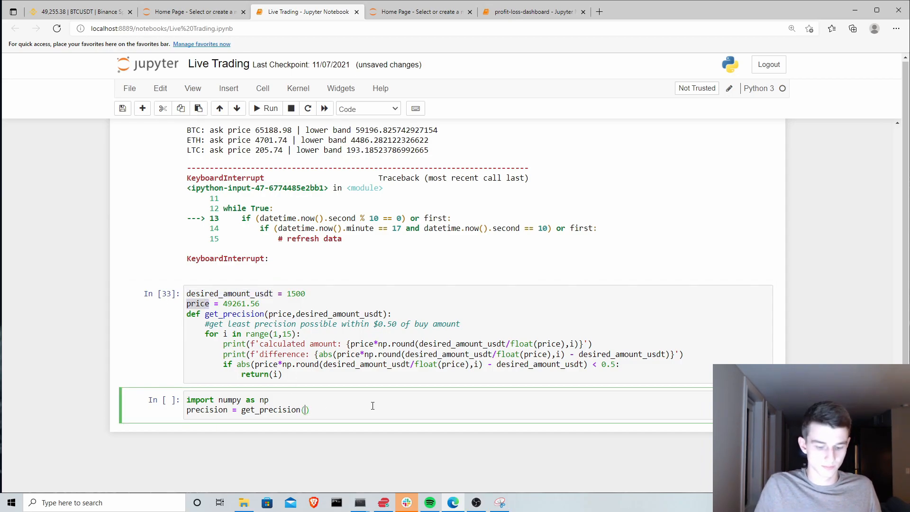
type("price,")
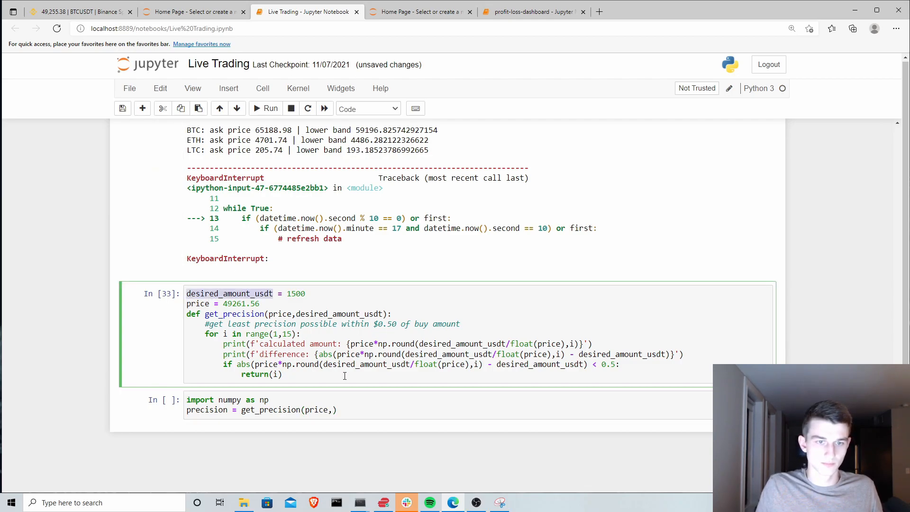
type("desired_amount_usdt")
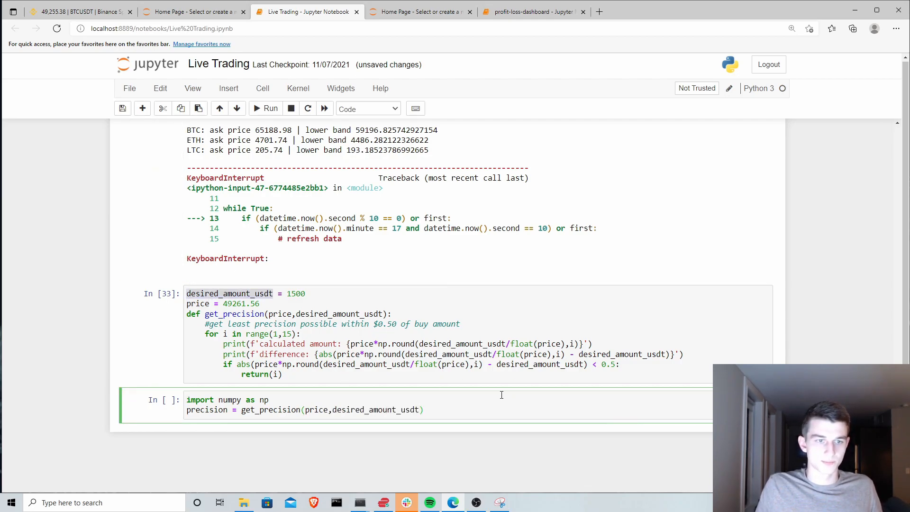
left_click(265, 108)
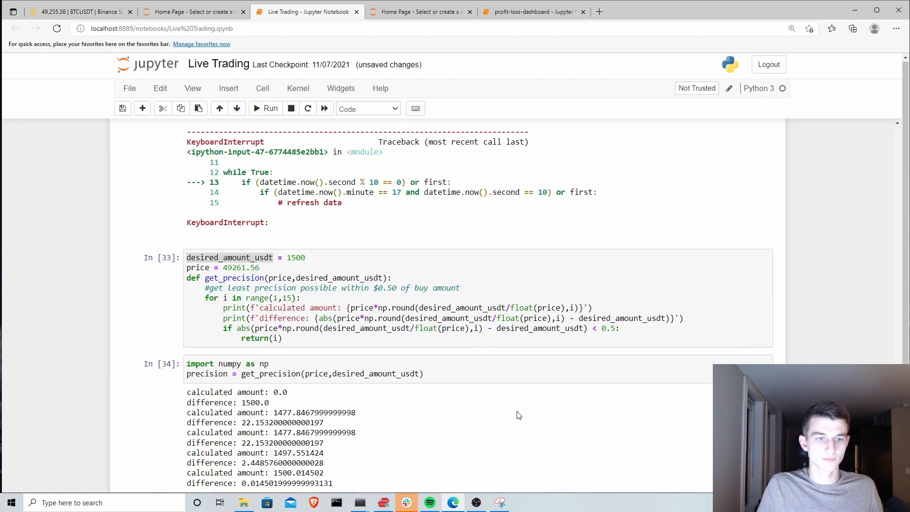
scroll("down", 3)
type("print(")
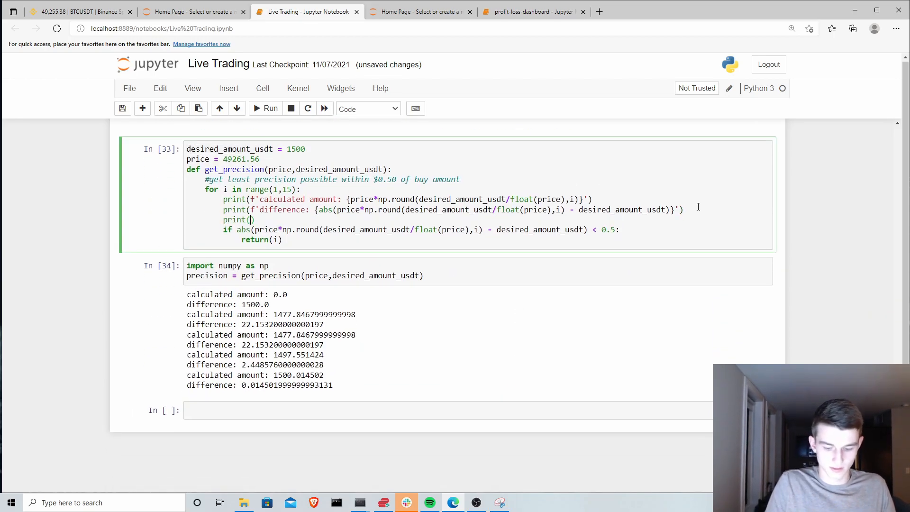
Step: Review the loop output, highlighting iteration amounts, differences and the desired_amount_usdt condition
type("''")
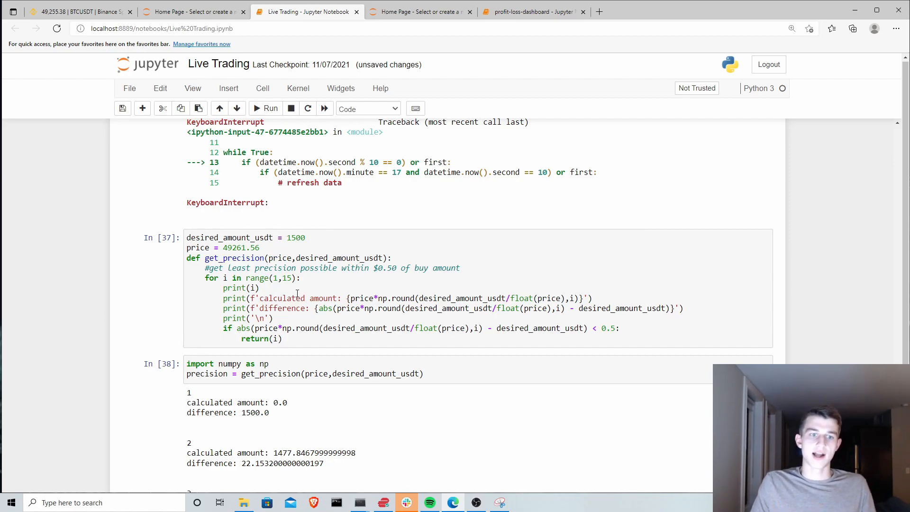
scroll("down", 3)
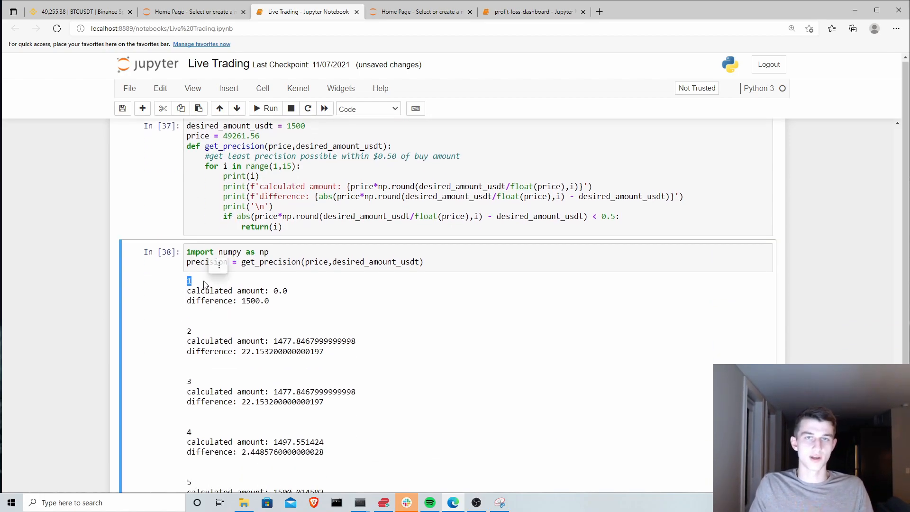
double_click(280, 290)
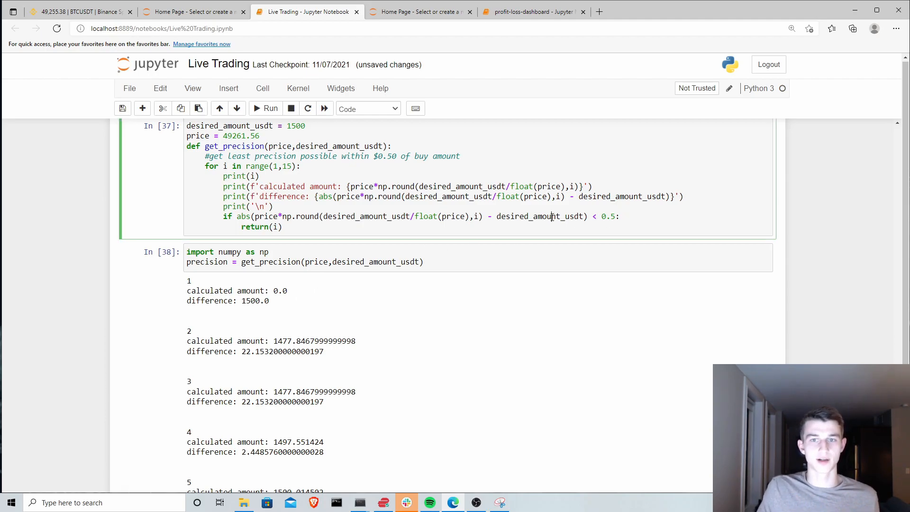
double_click(540, 216)
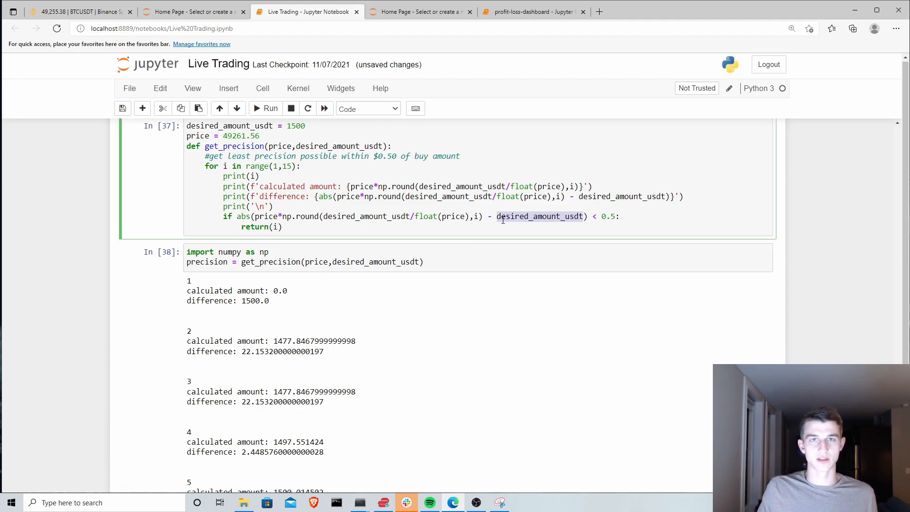
mouse_move(288, 266)
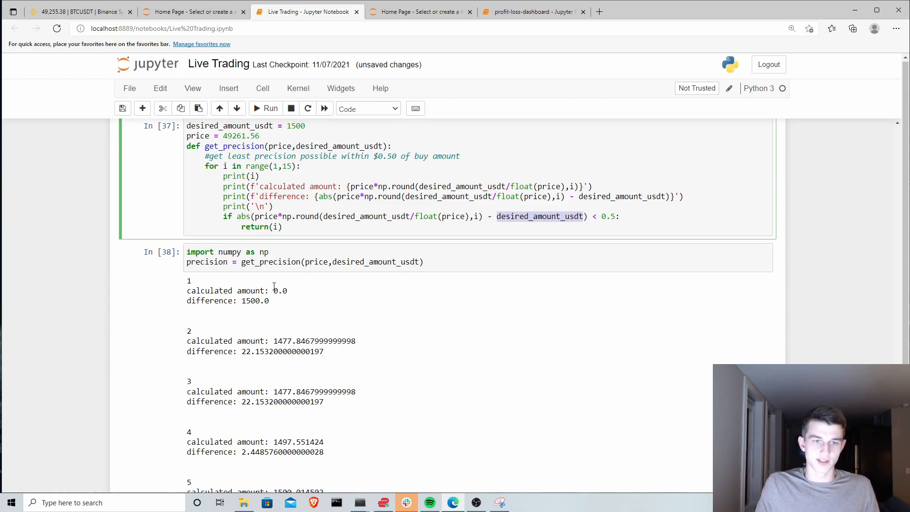
double_click(279, 290)
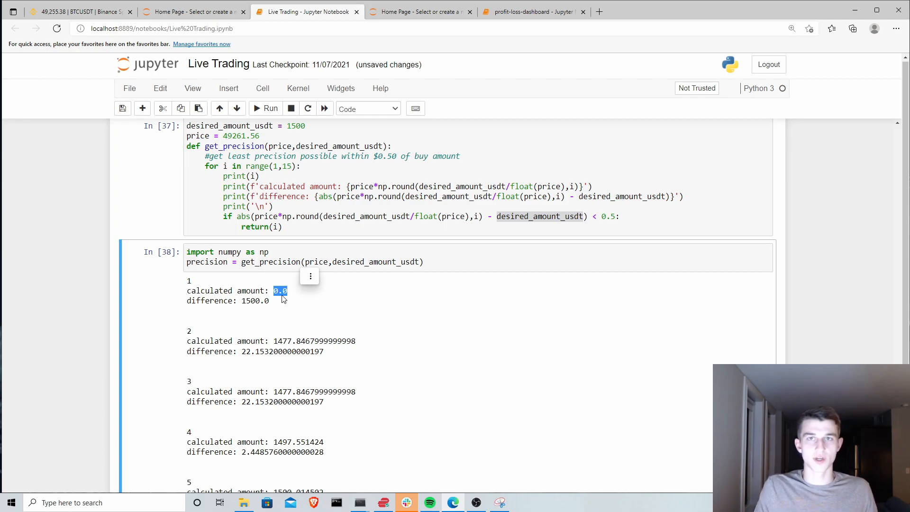
mouse_move(264, 303)
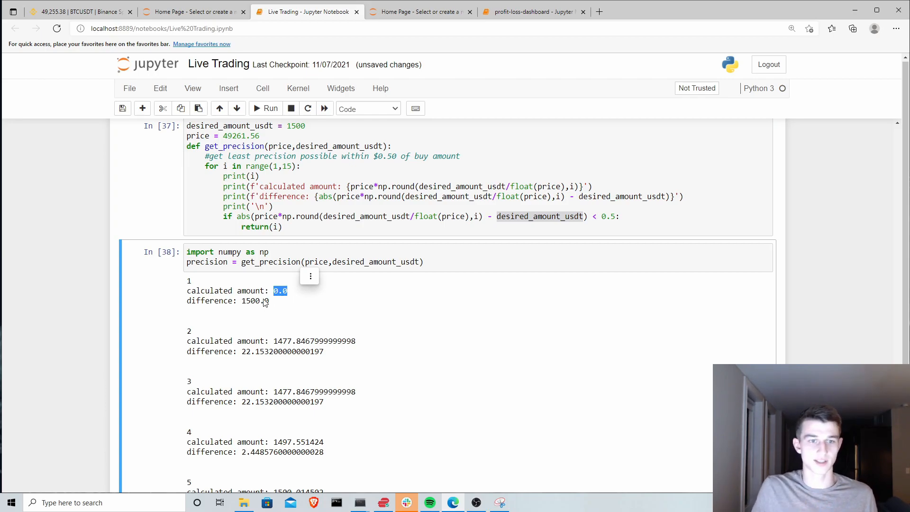
mouse_move(281, 301)
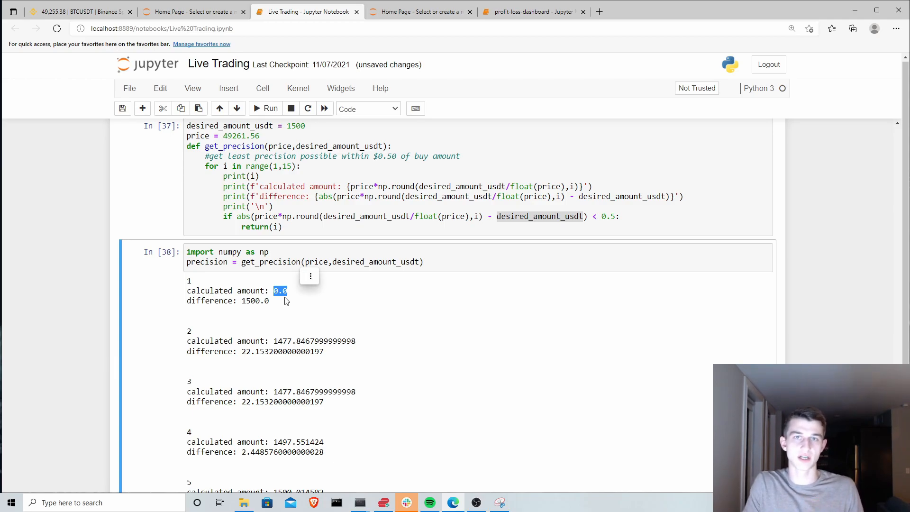
scroll("down", 3)
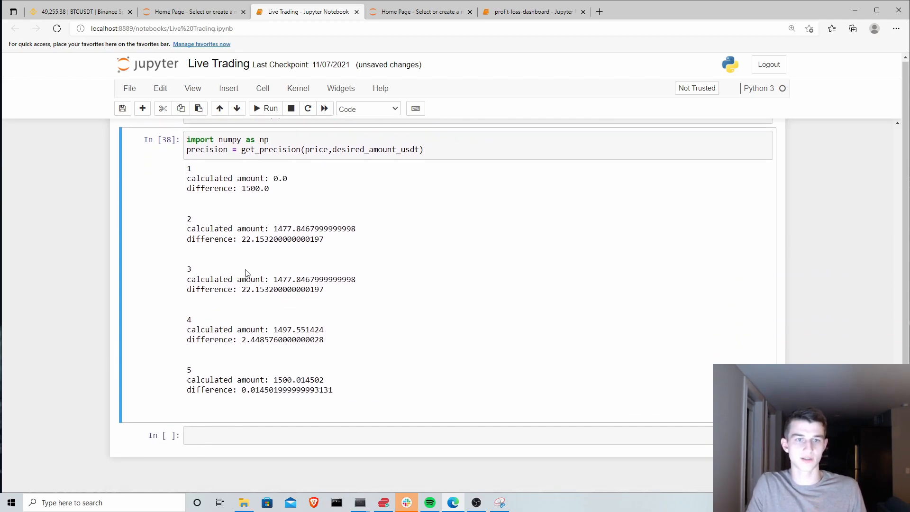
double_click(284, 228)
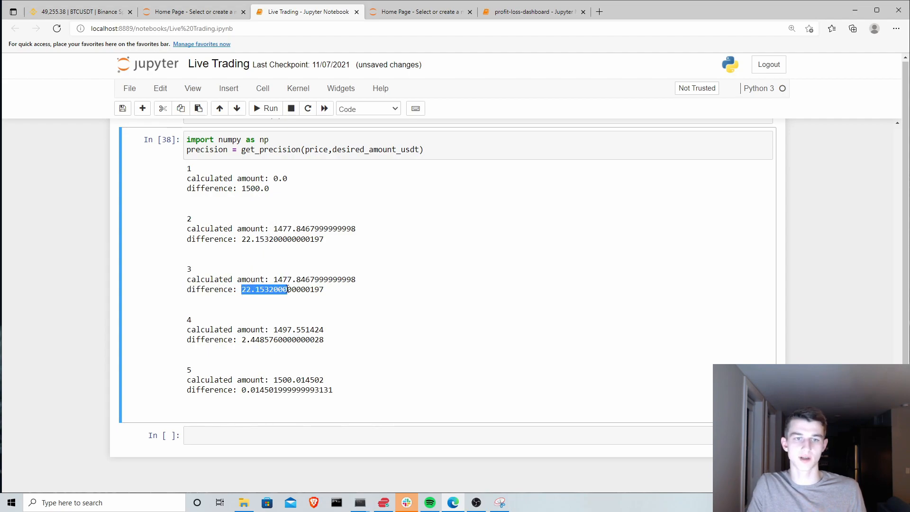
mouse_move(290, 336)
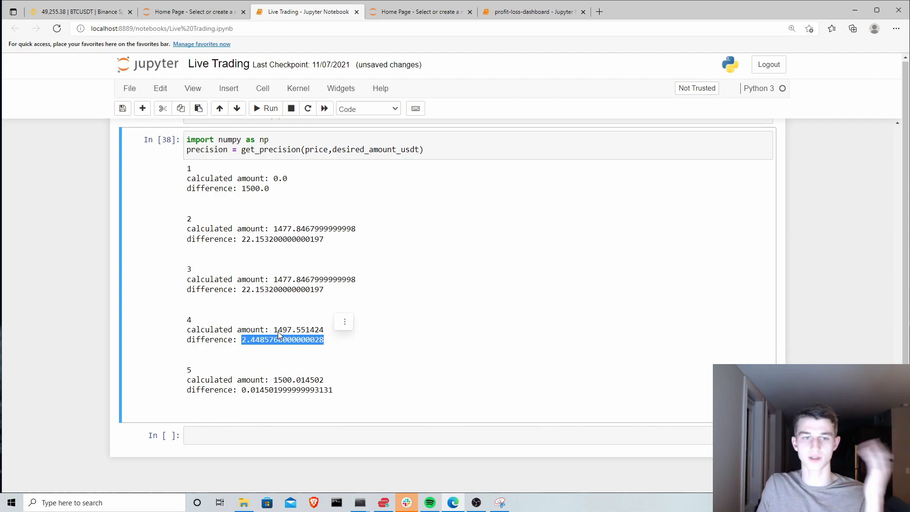
mouse_move(281, 324)
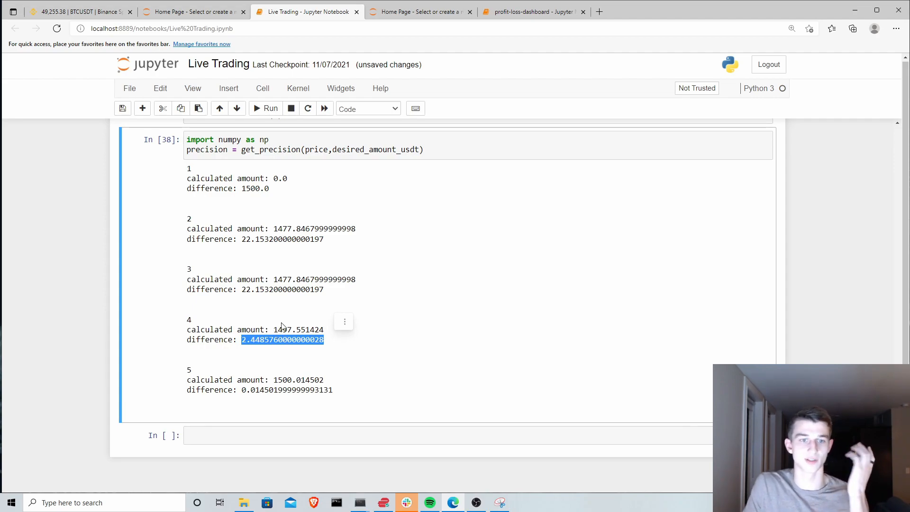
mouse_move(267, 383)
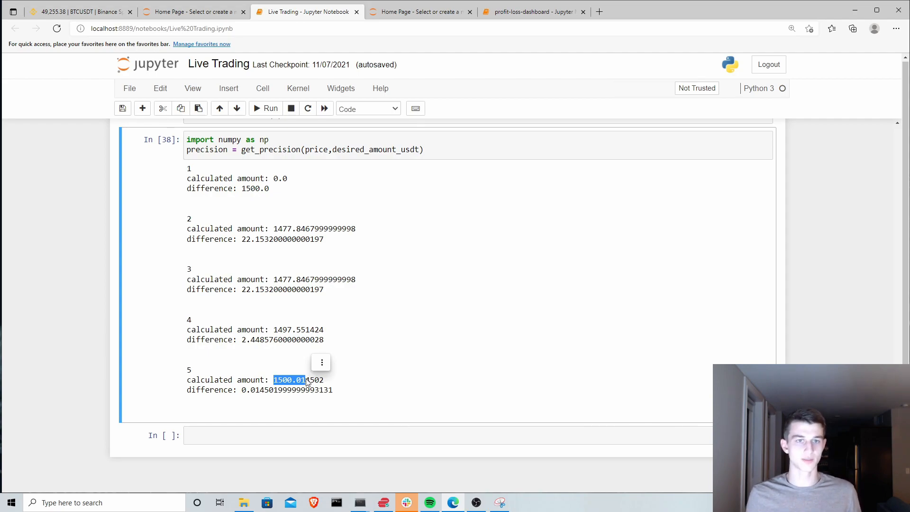
mouse_move(302, 399)
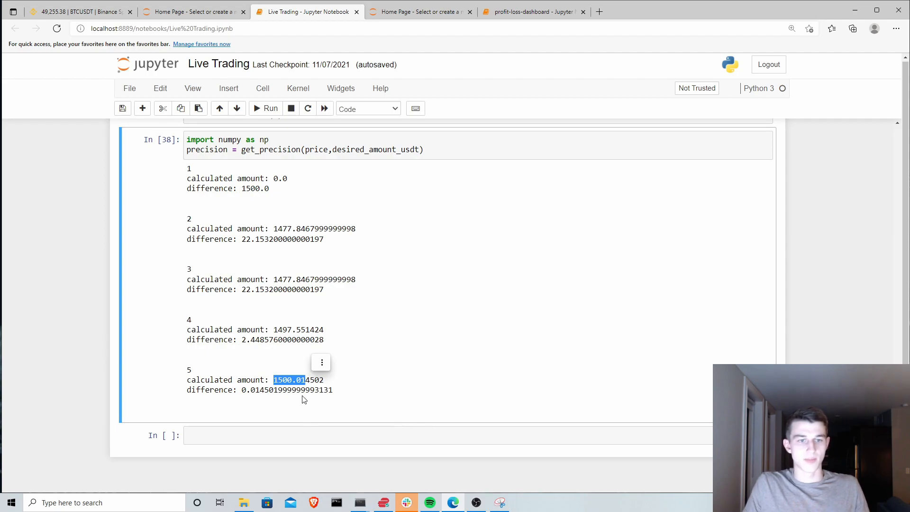
Step: Evaluate precision in the empty cell below the output, returning 5
left_click(276, 434)
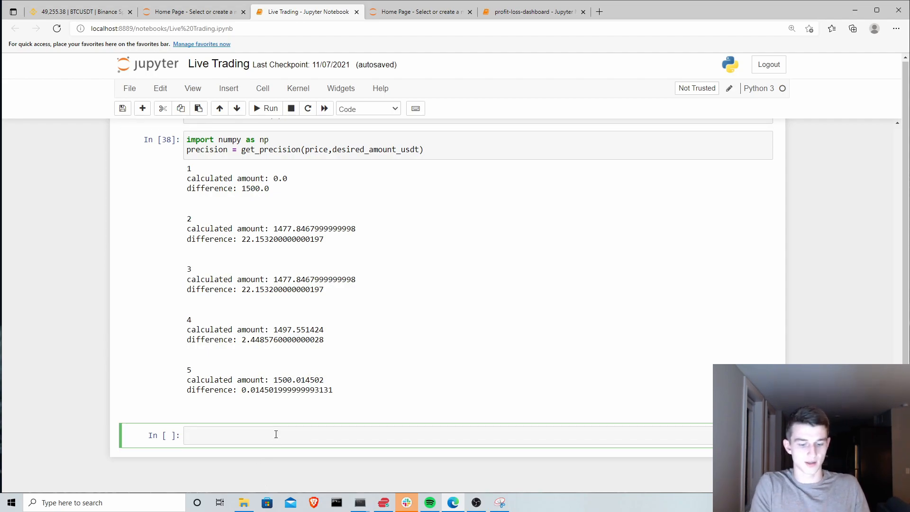
type("precision")
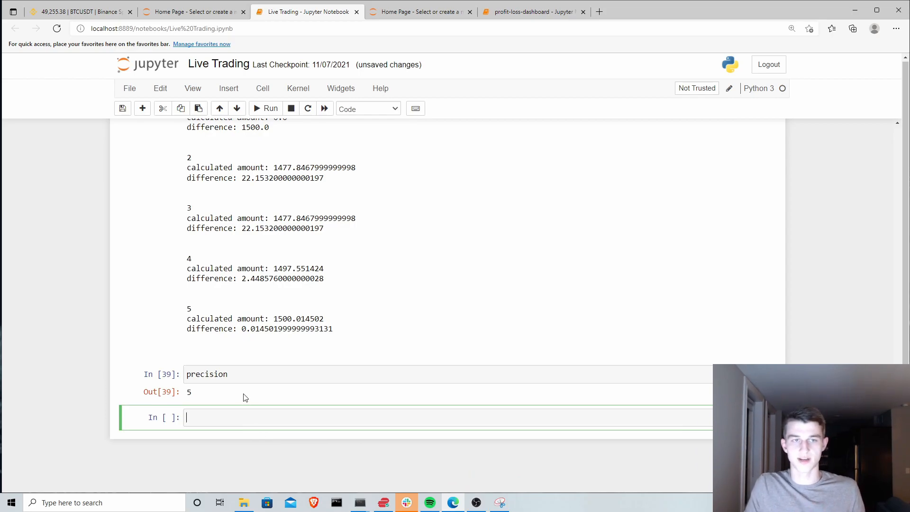
scroll("up", 3)
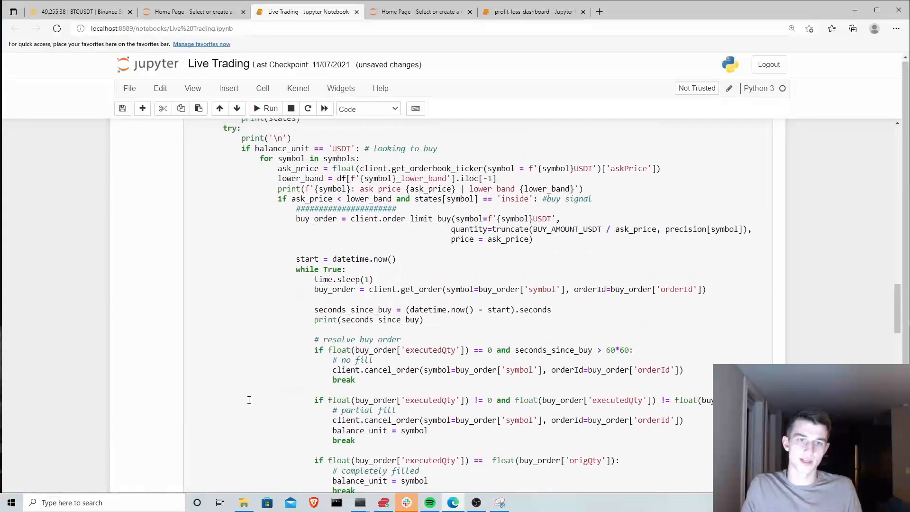
scroll("up", 3)
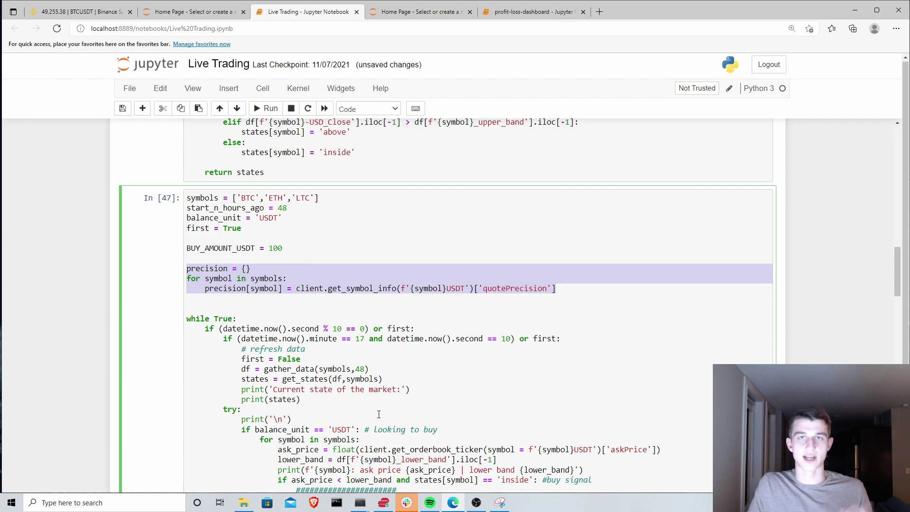
scroll("down", 3)
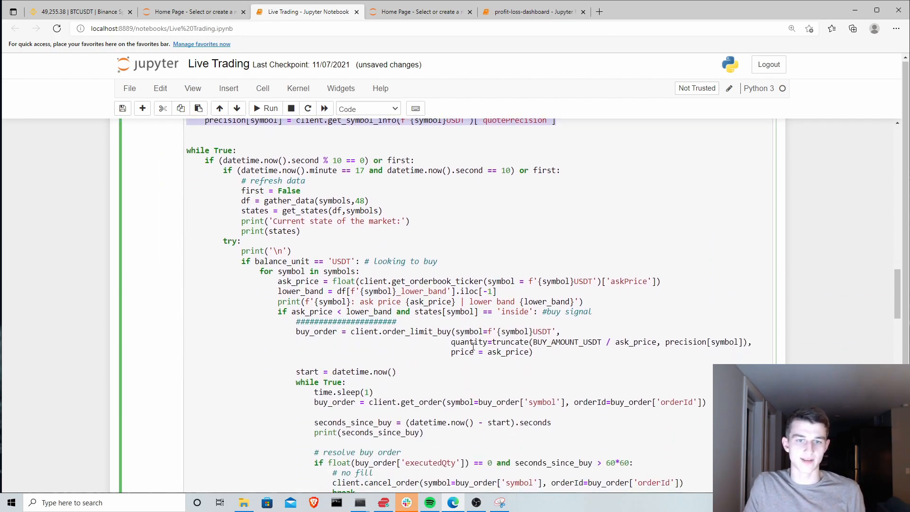
mouse_move(553, 376)
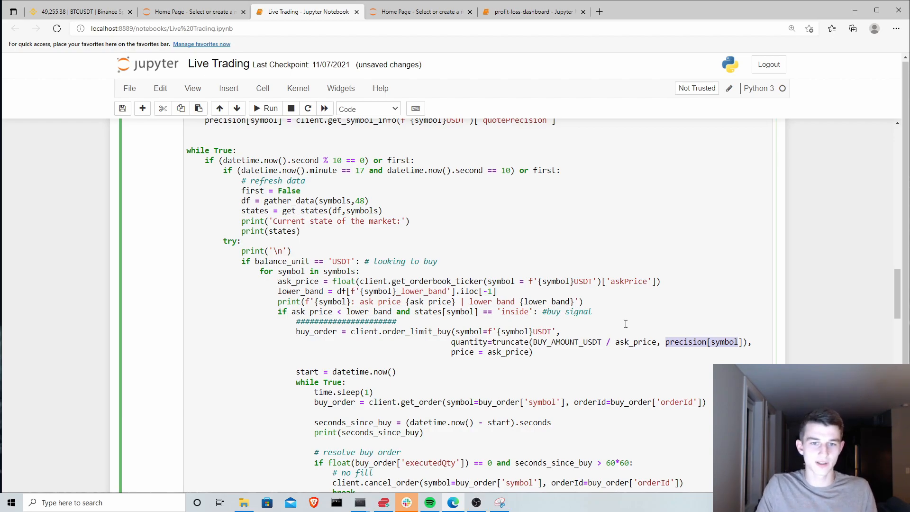
scroll("down", 3)
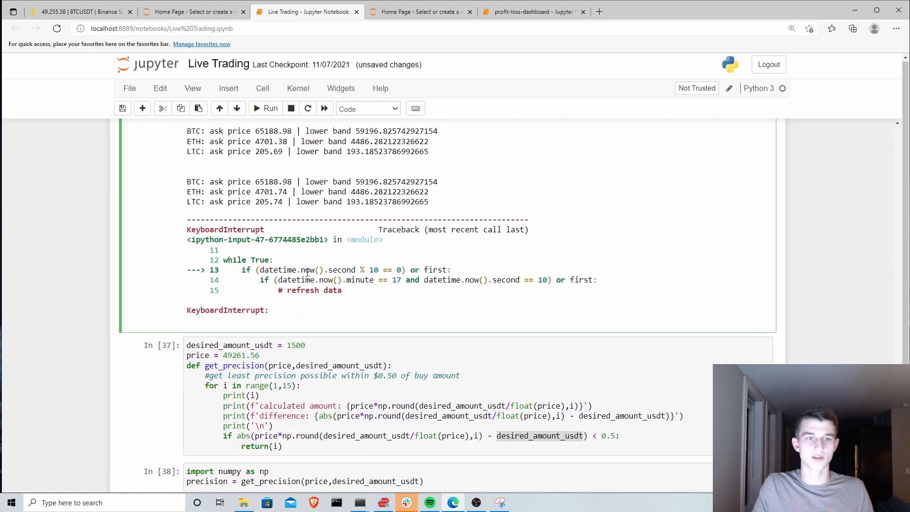
scroll("down", 3)
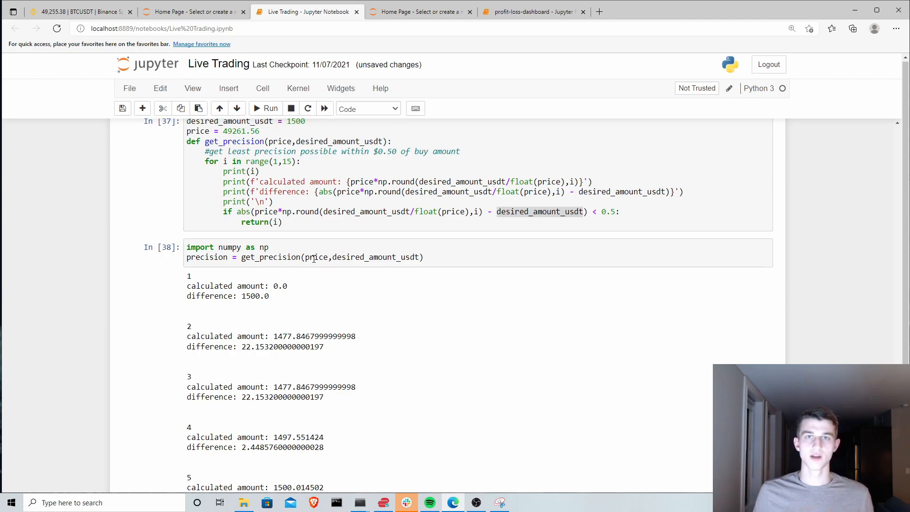
mouse_move(191, 149)
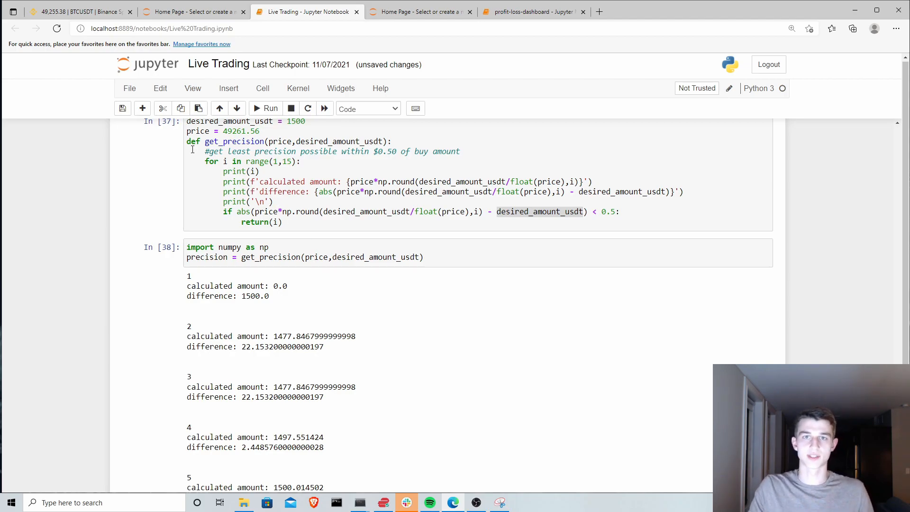
left_click(532, 11)
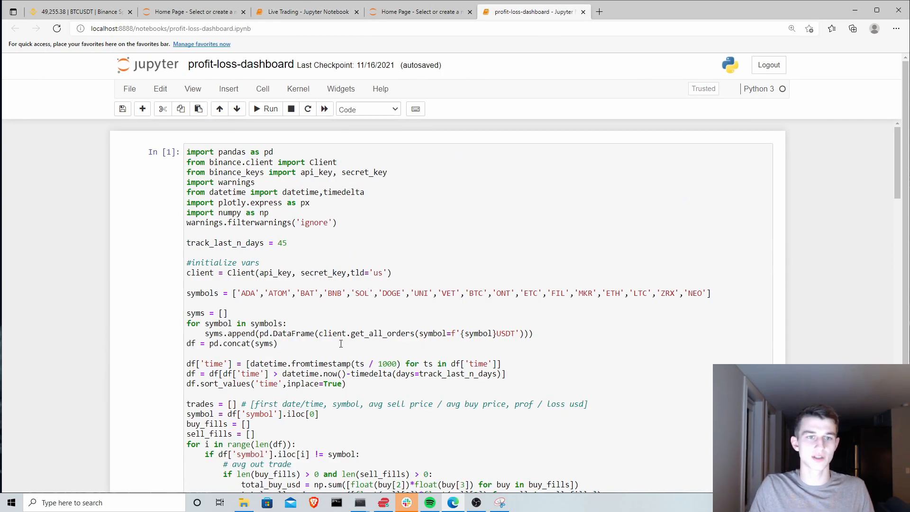
mouse_move(290, 313)
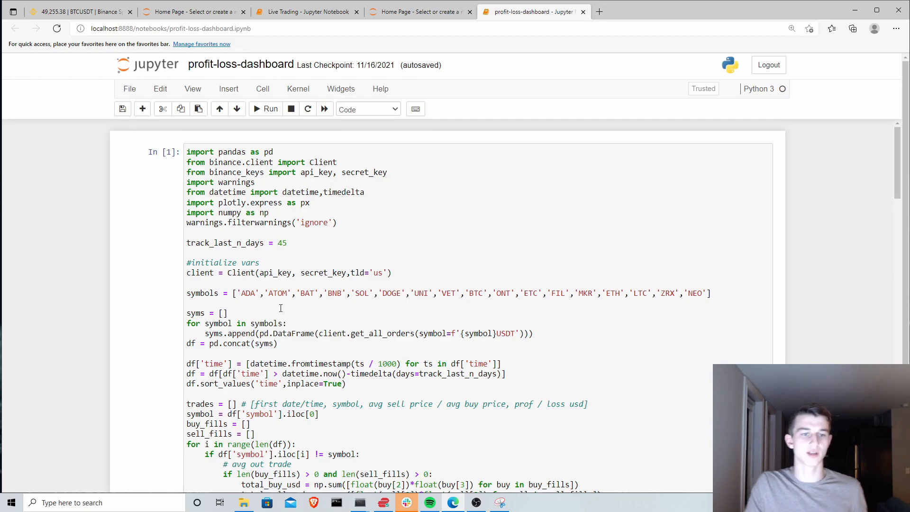
Step: Scroll the profit-loss-dashboard notebook's first cell around the import lines
scroll("down", 3)
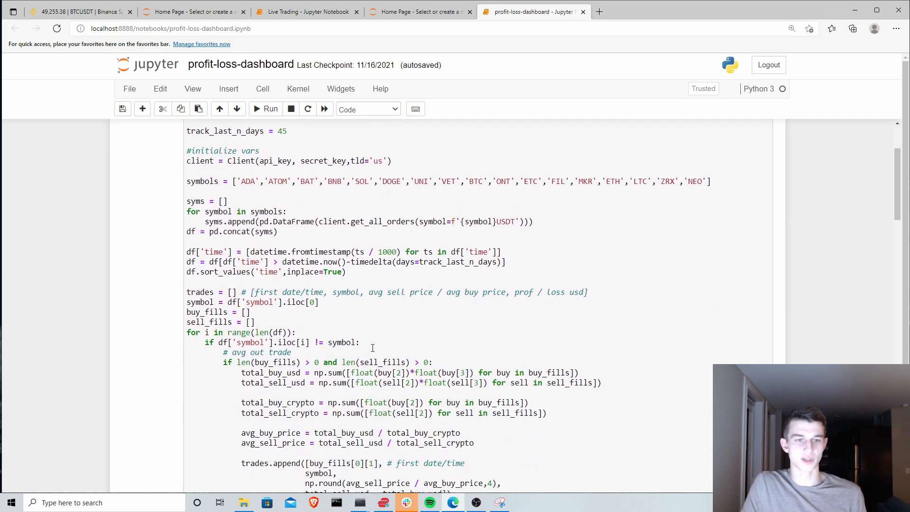
scroll("up", 3)
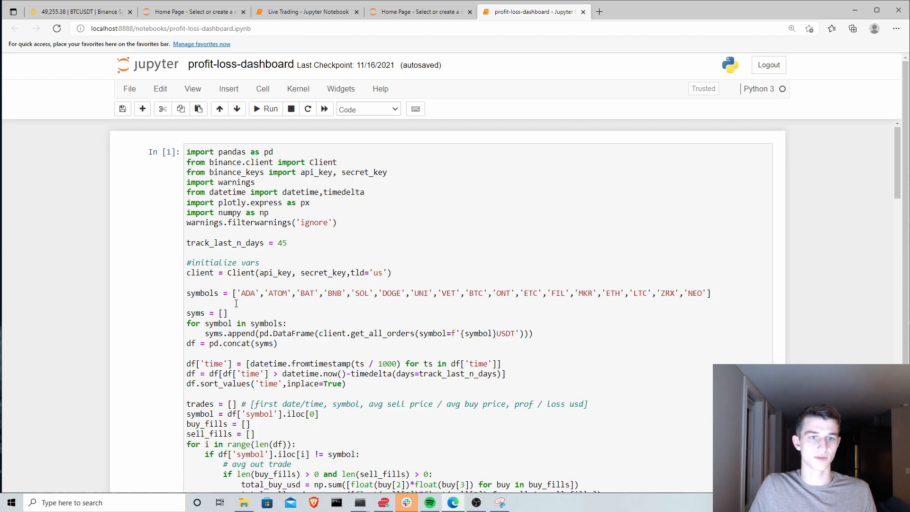
mouse_move(376, 230)
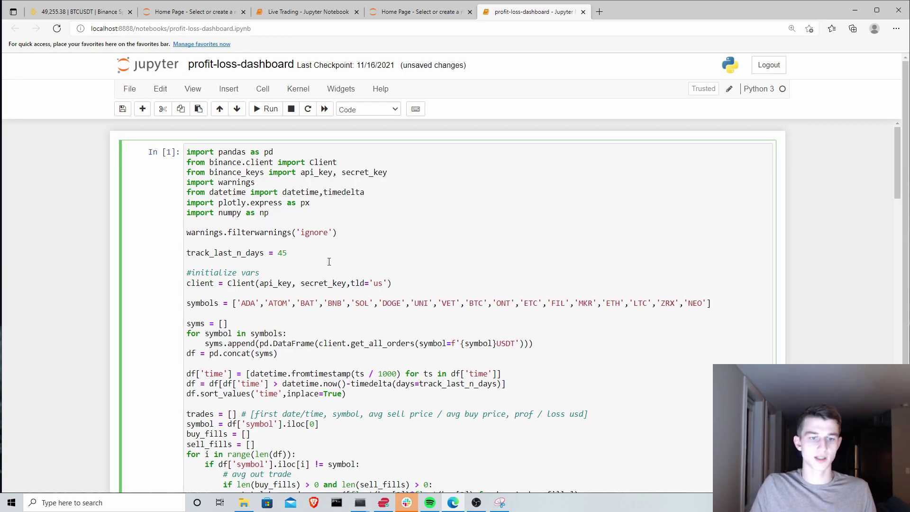
scroll("down", 3)
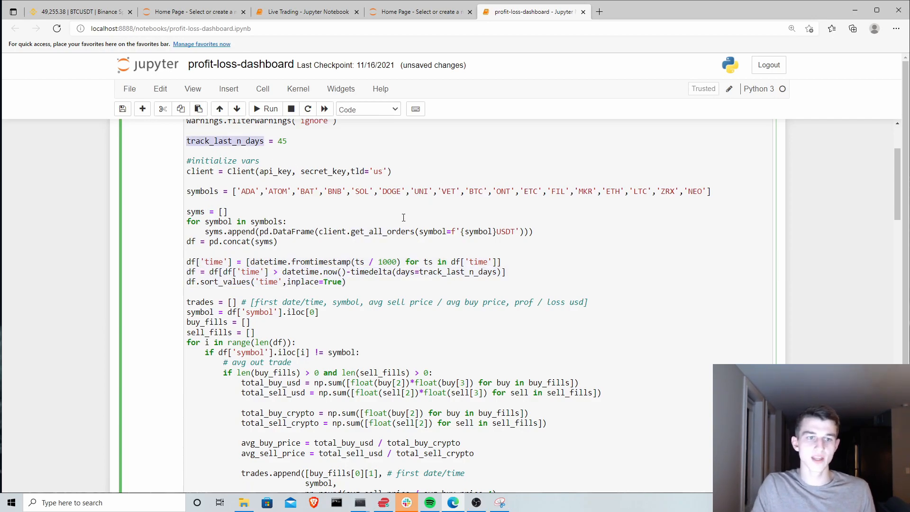
Step: Save the dashboard notebook and review the trade-averaging loop
key("ctrl+s")
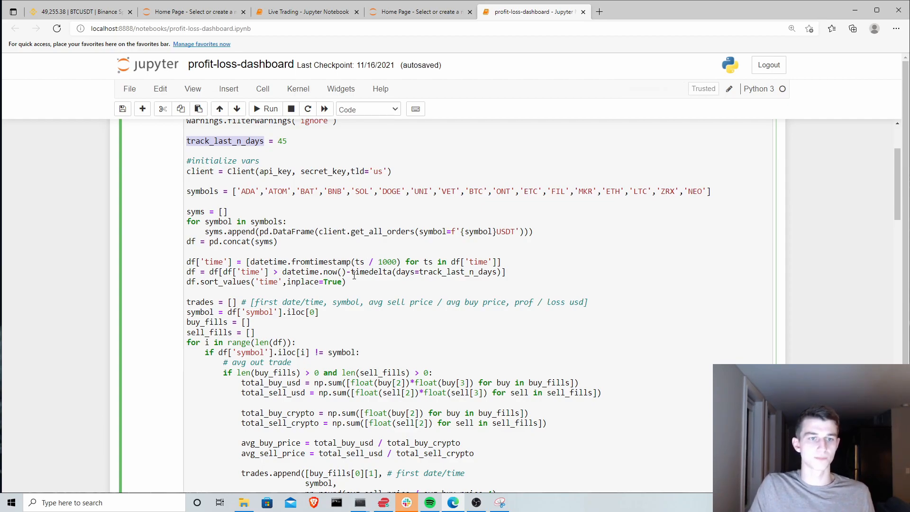
scroll("down", 3)
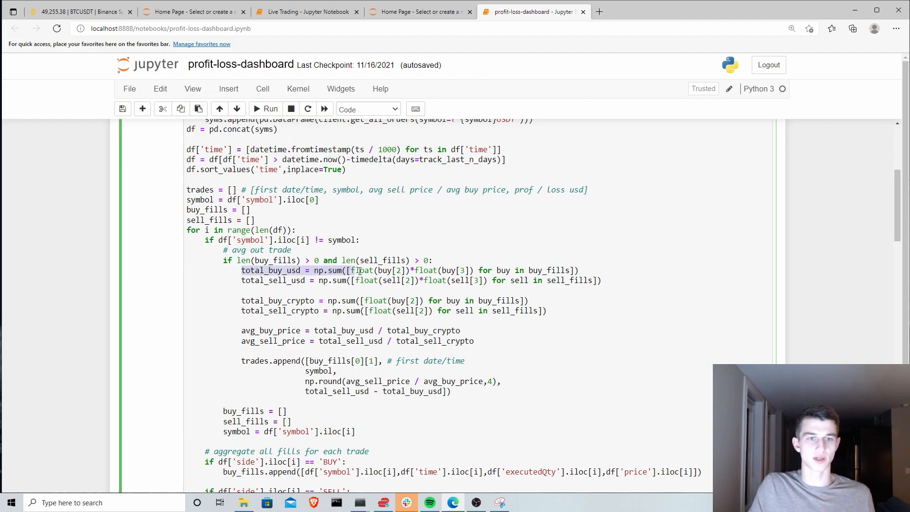
scroll("down", 3)
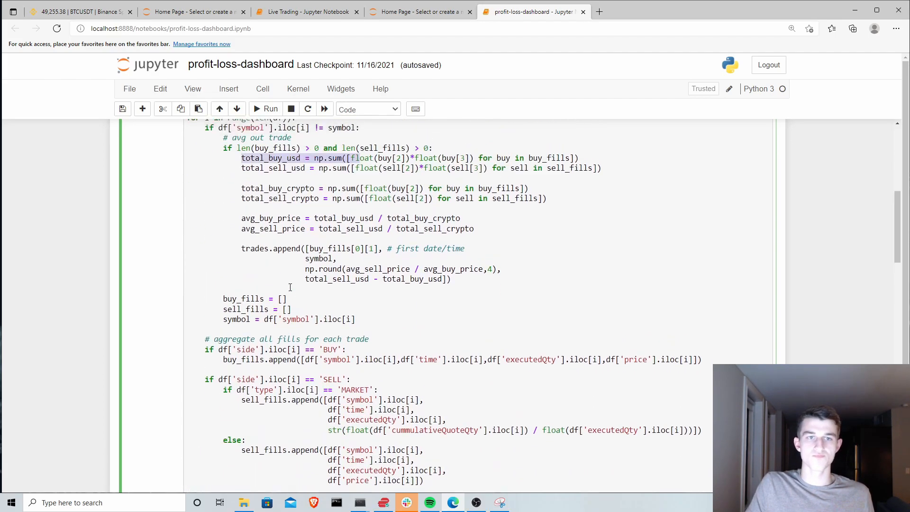
scroll("up", 3)
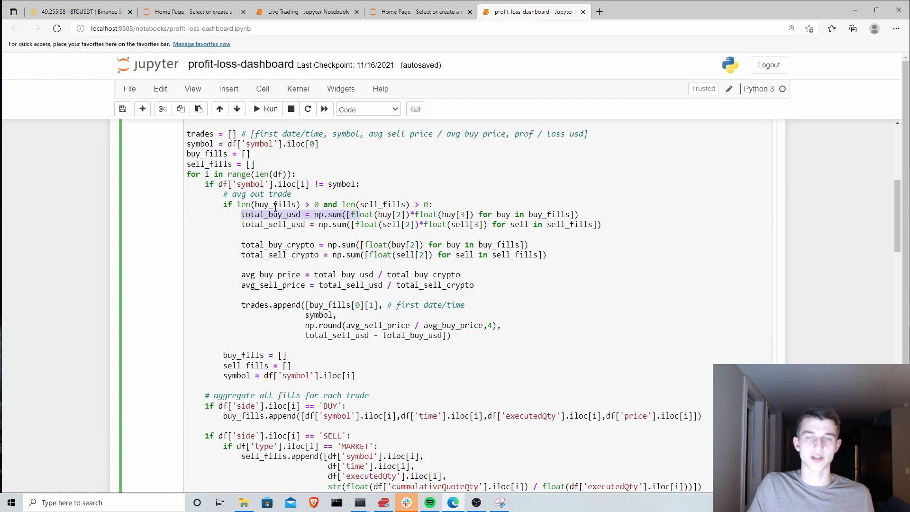
mouse_move(317, 254)
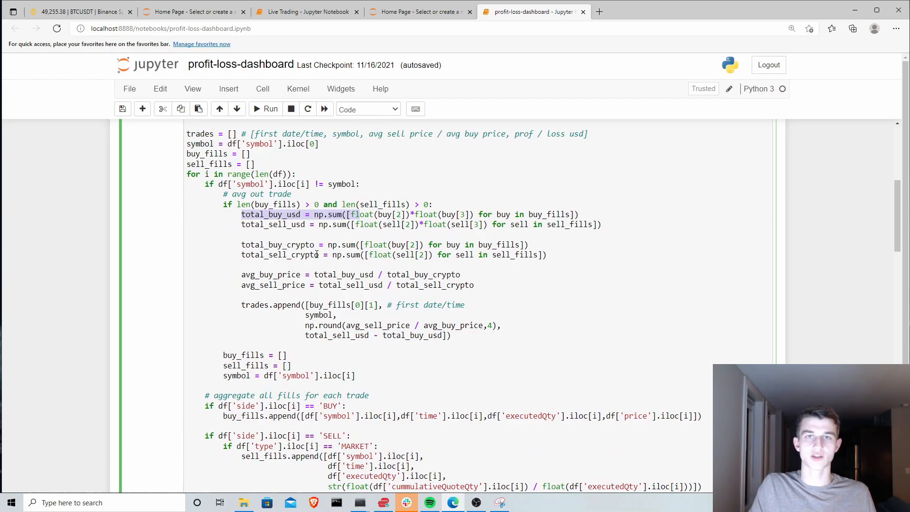
mouse_move(306, 305)
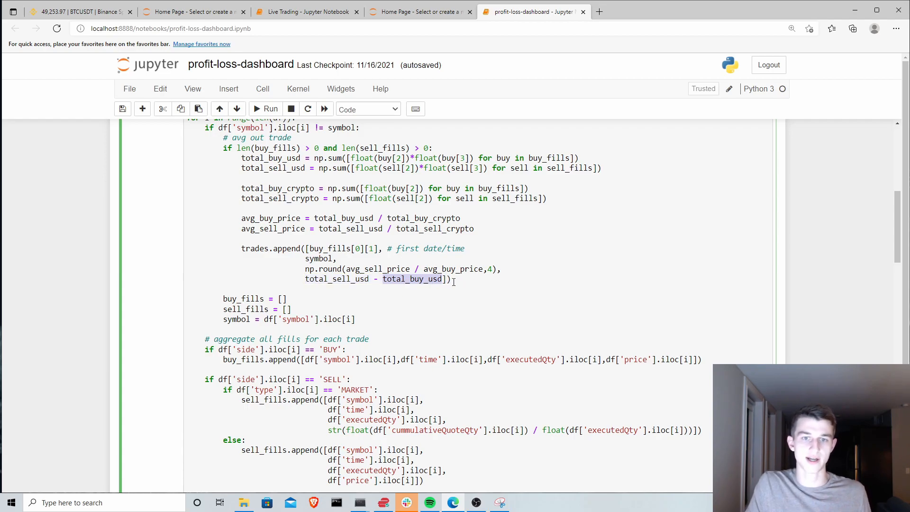
Step: Rerun the trade-processing cell so the bar chart shows overall profit/loss of $99.64
scroll("down", 3)
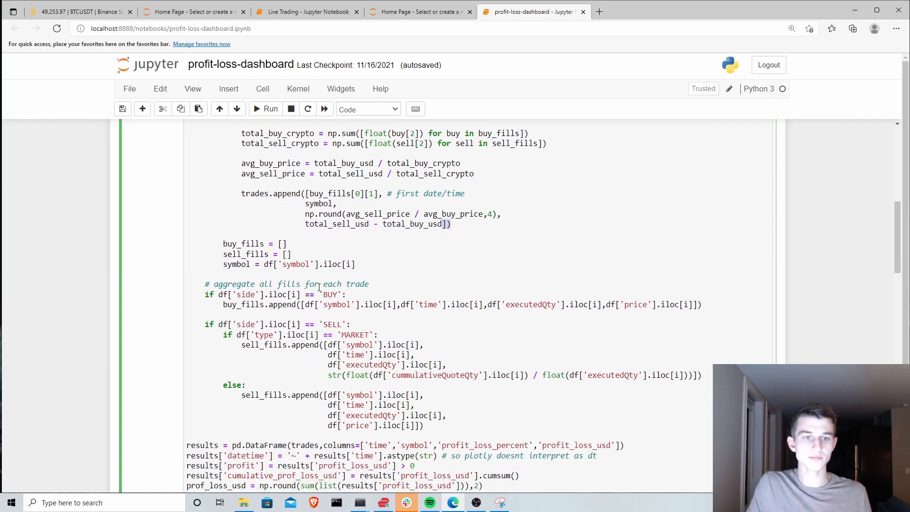
scroll("down", 3)
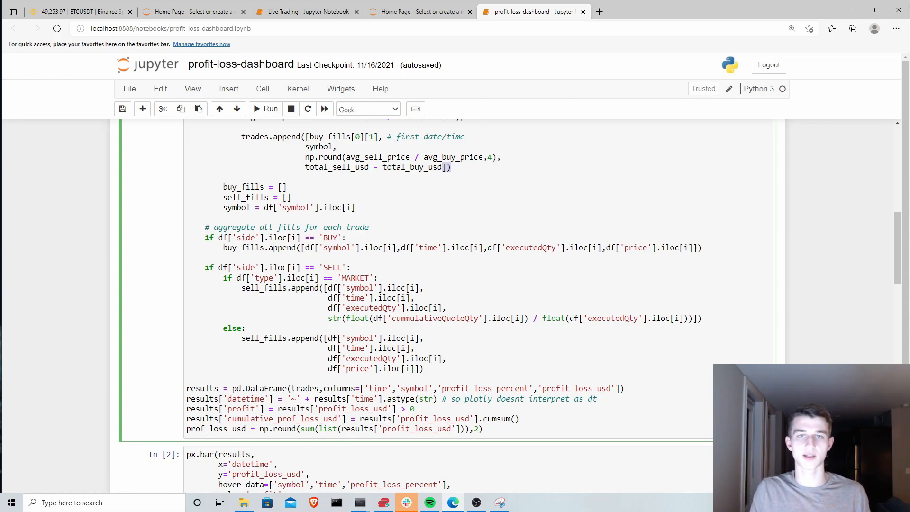
left_click(265, 108)
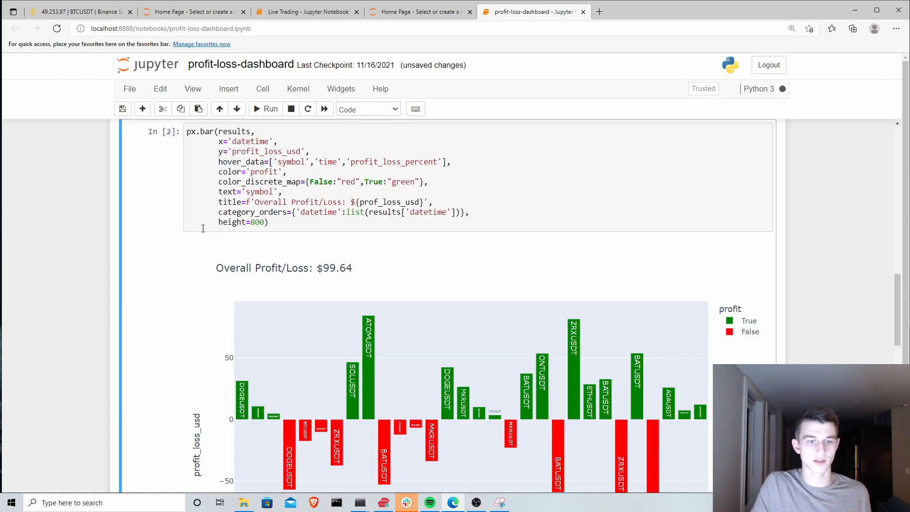
scroll("down", 3)
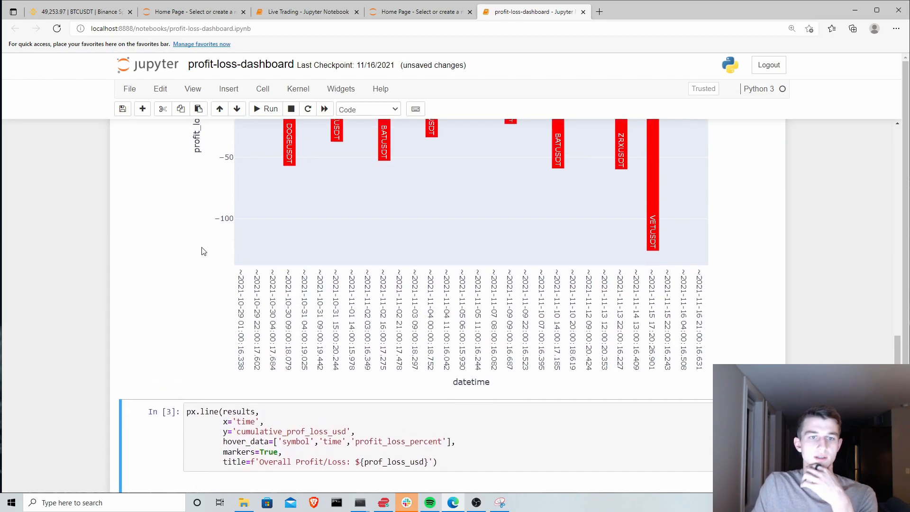
scroll("up", 3)
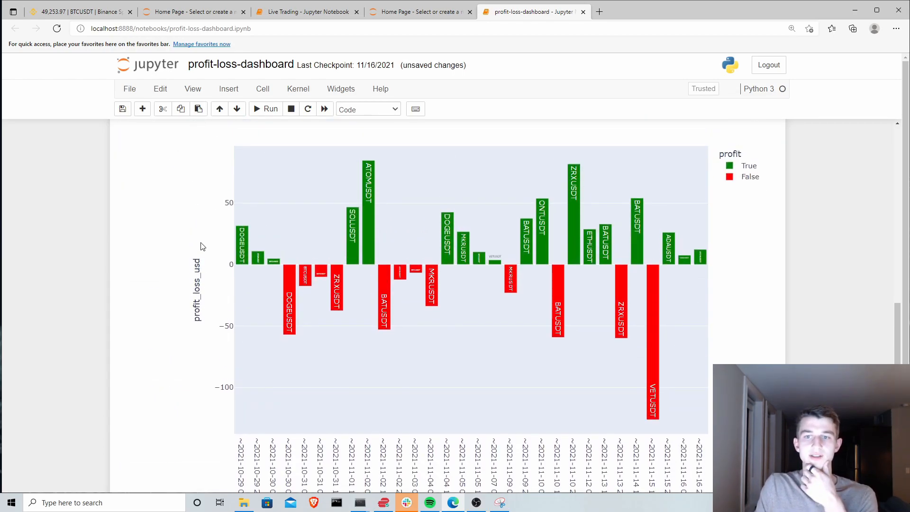
mouse_move(351, 220)
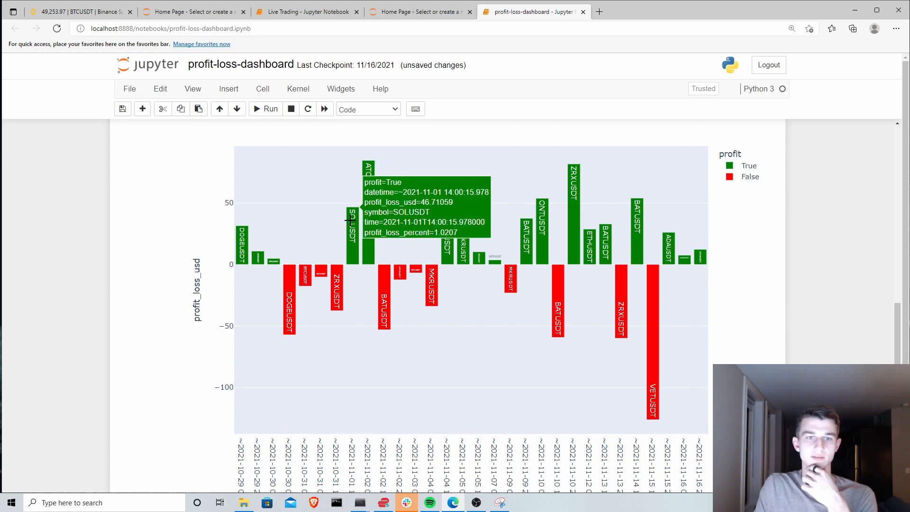
mouse_move(269, 256)
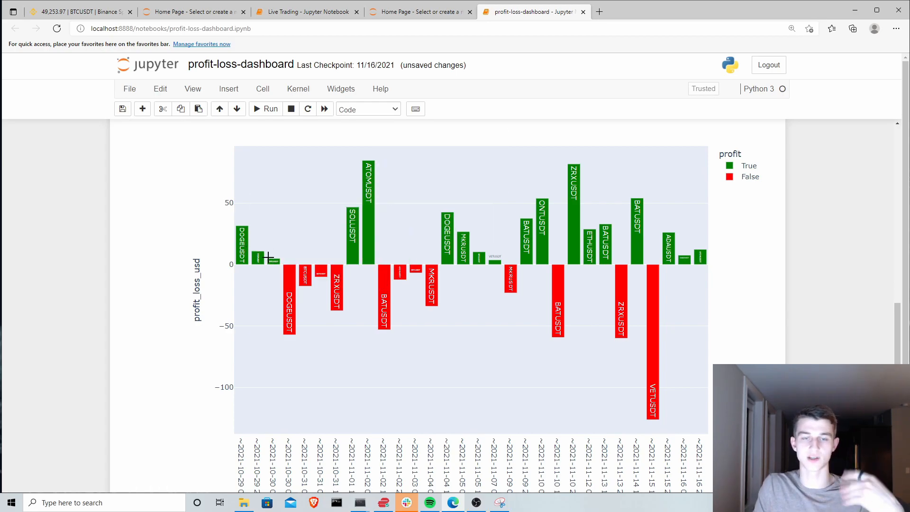
mouse_move(553, 356)
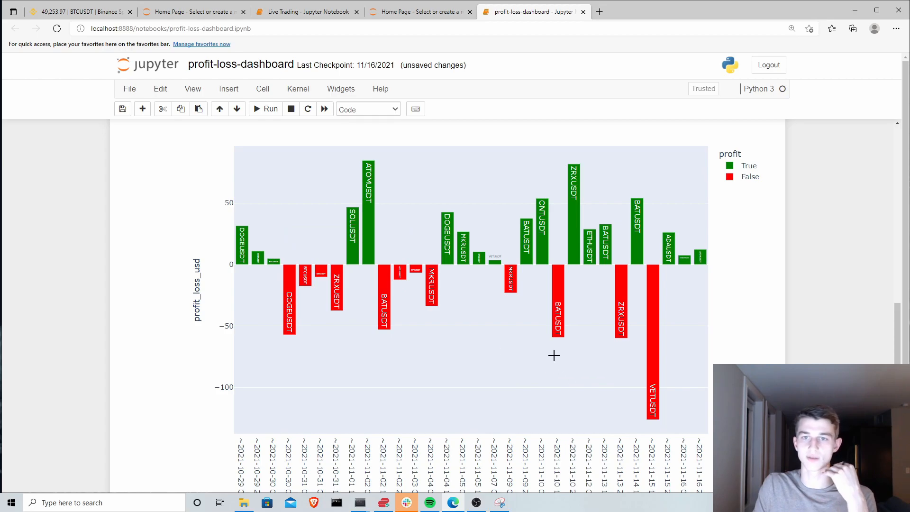
mouse_move(268, 344)
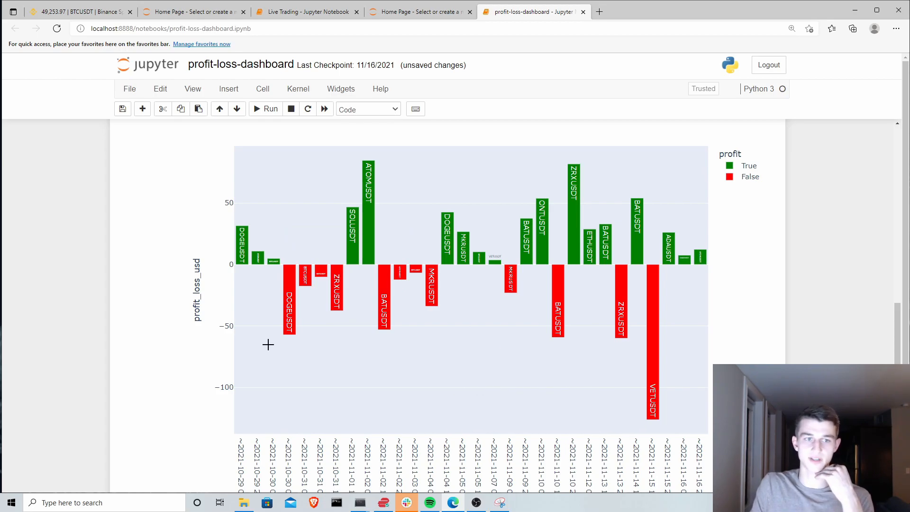
mouse_move(290, 350)
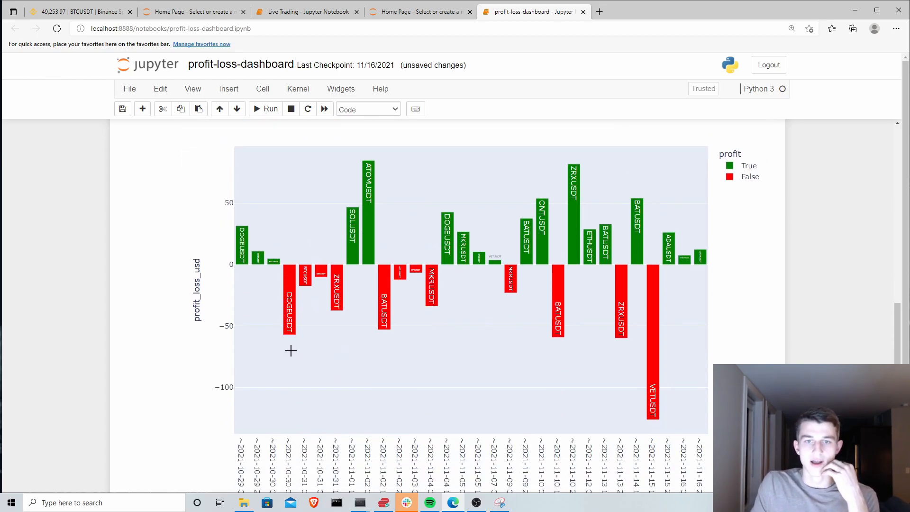
scroll("up", 3)
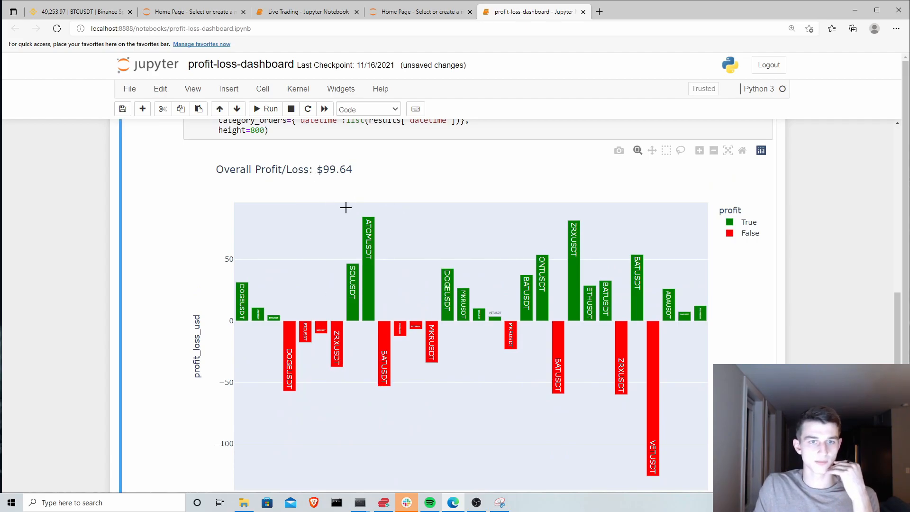
scroll("down", 3)
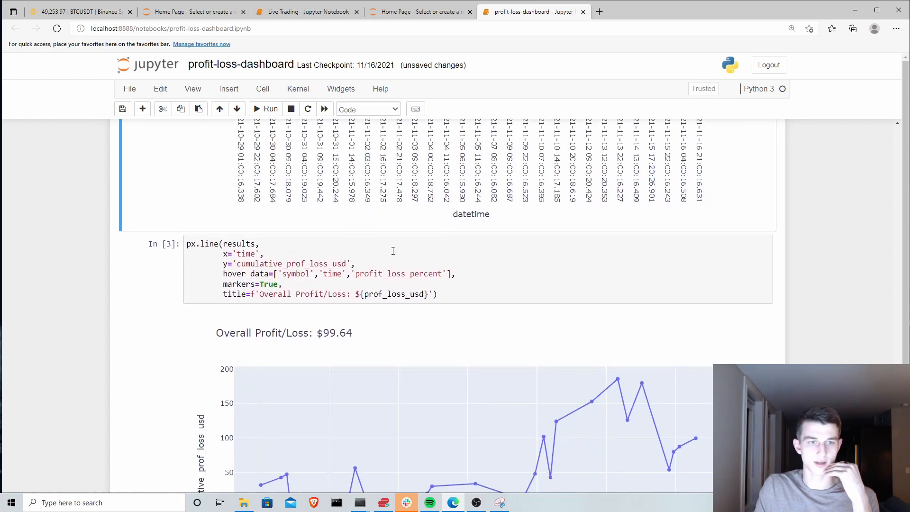
Step: Rerun the px.line cell, charting cumulative P/L from Oct 29 to Nov 16, ending near 100
left_click(270, 108)
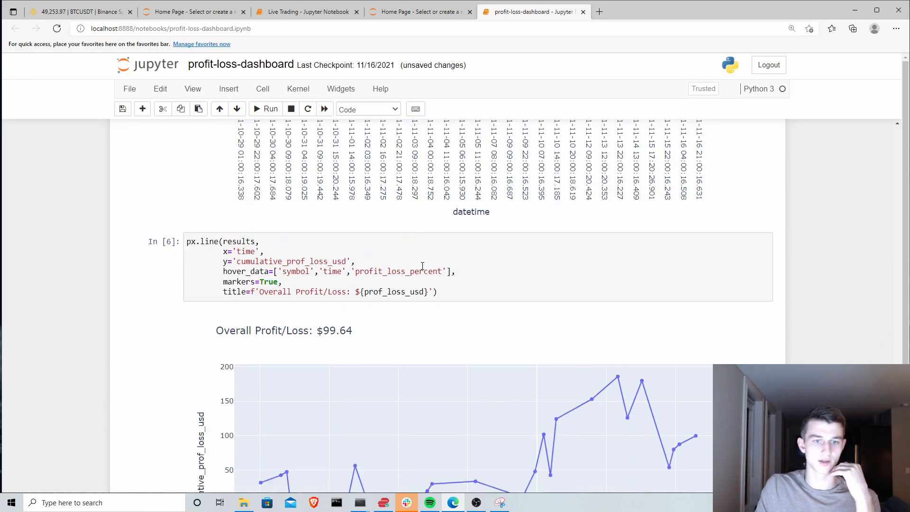
scroll("down", 3)
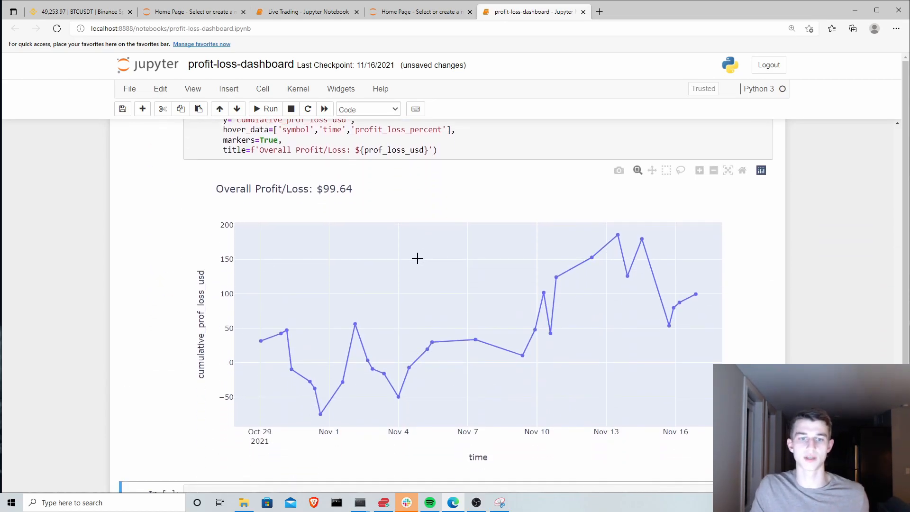
mouse_move(260, 341)
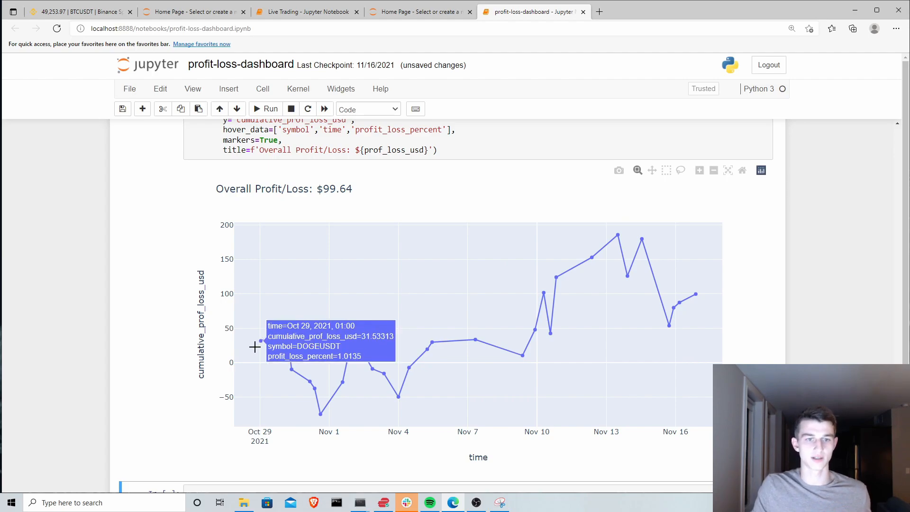
mouse_move(476, 339)
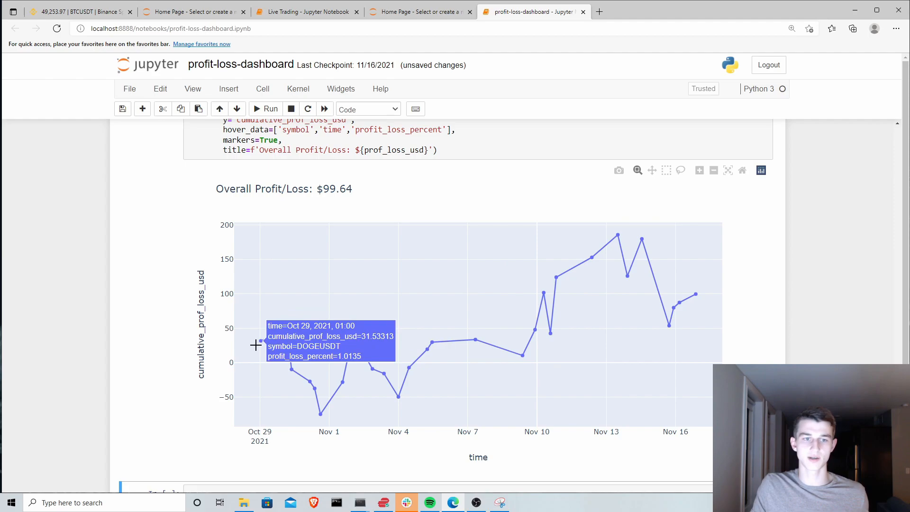
mouse_move(290, 326)
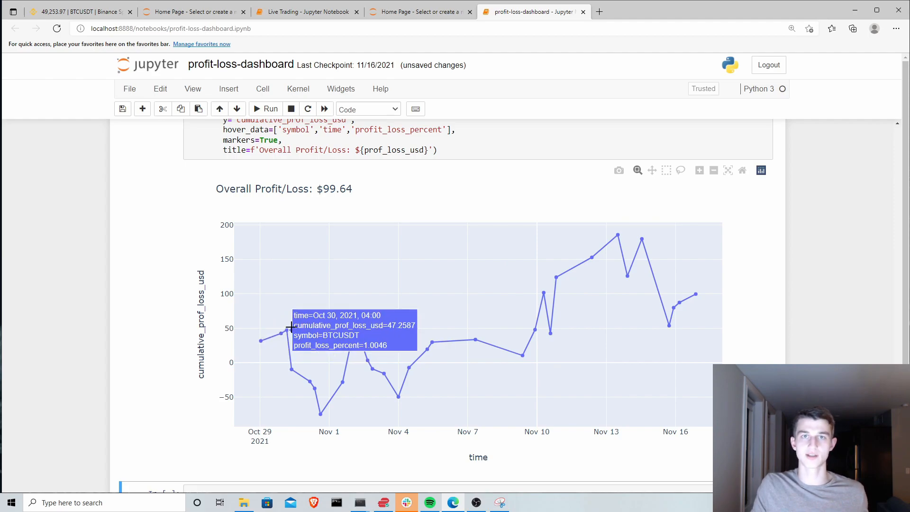
mouse_move(339, 376)
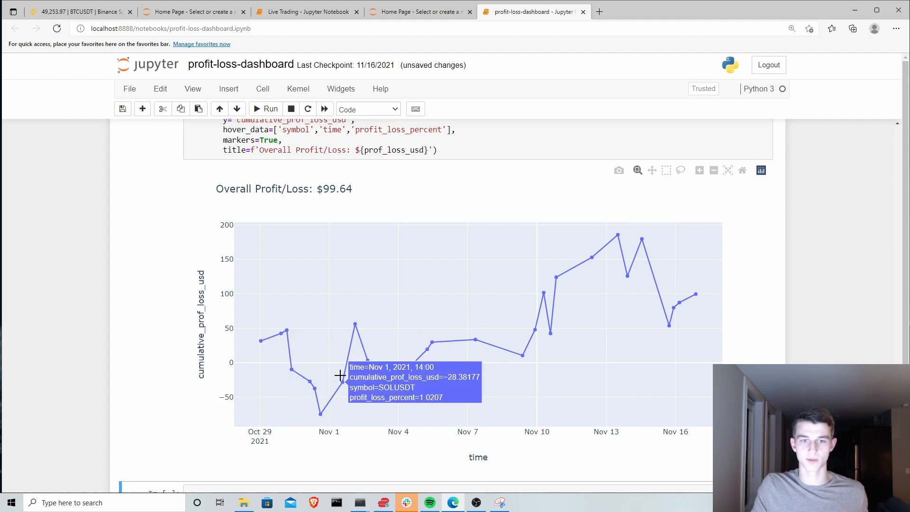
mouse_move(507, 321)
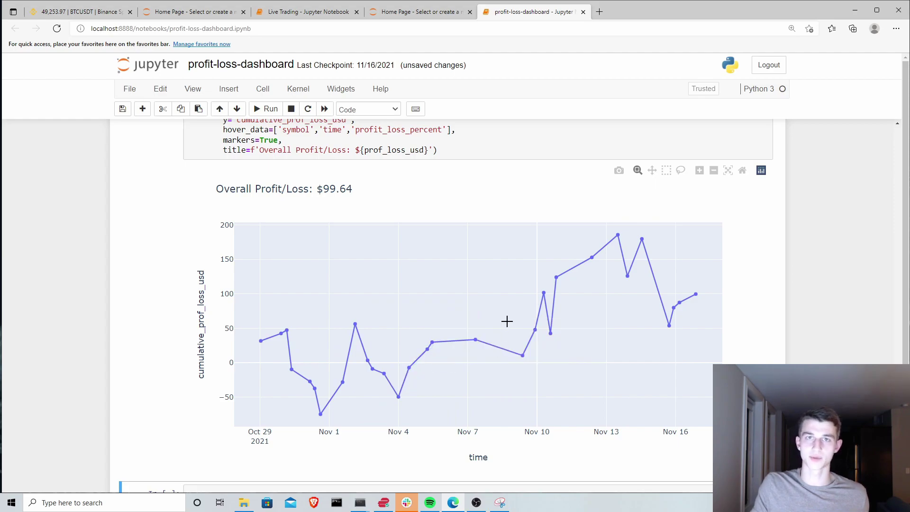
mouse_move(663, 243)
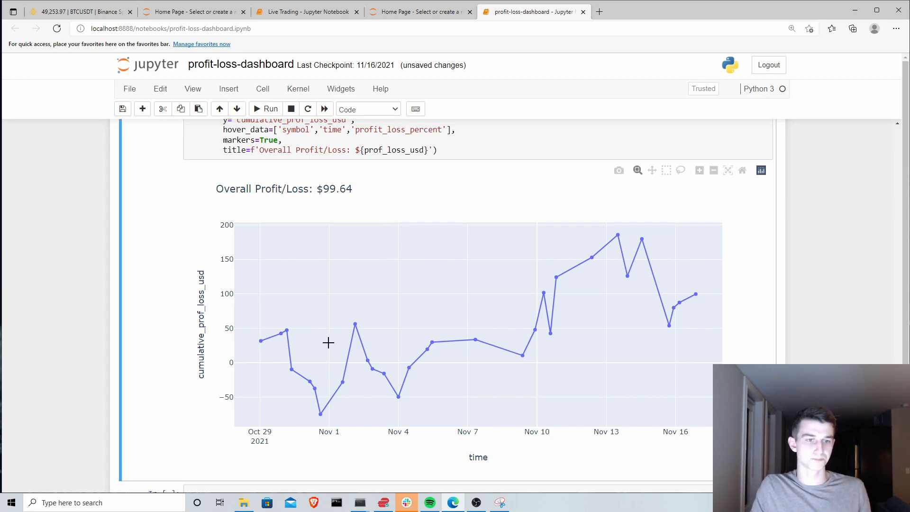
scroll("up", 3)
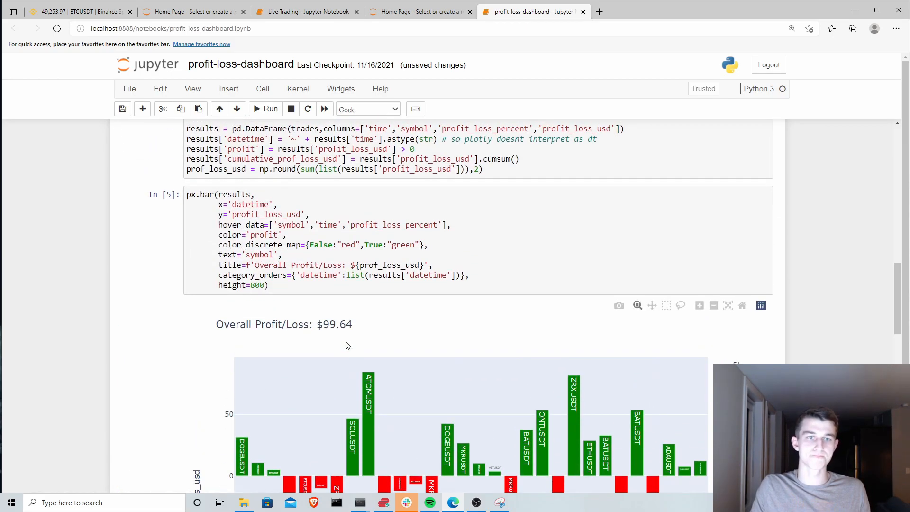
scroll("up", 3)
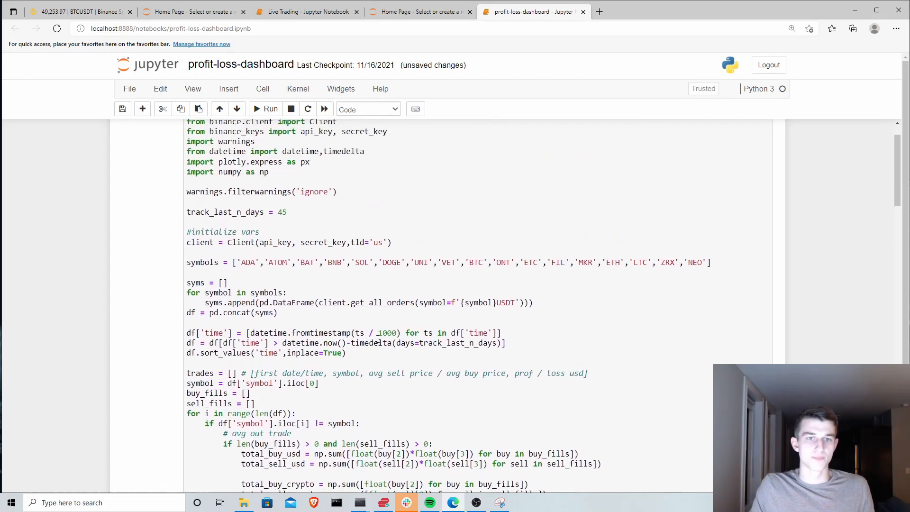
scroll("up", 3)
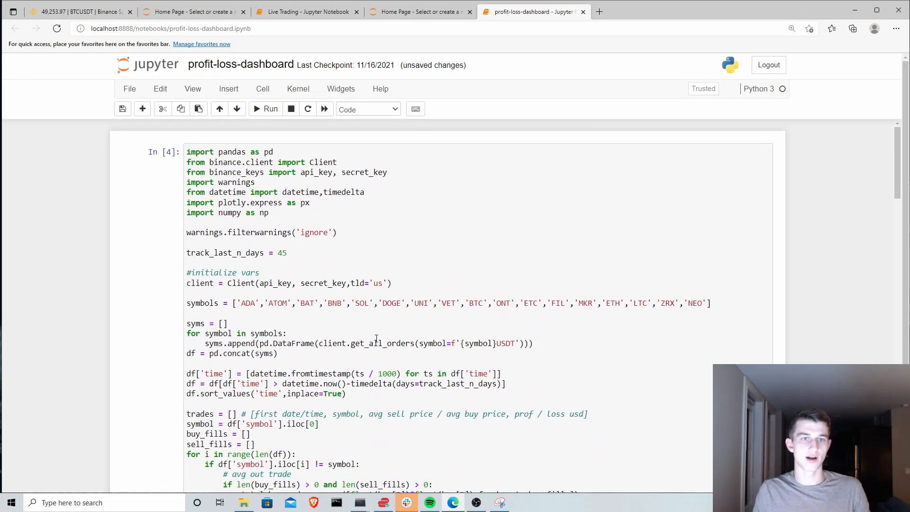